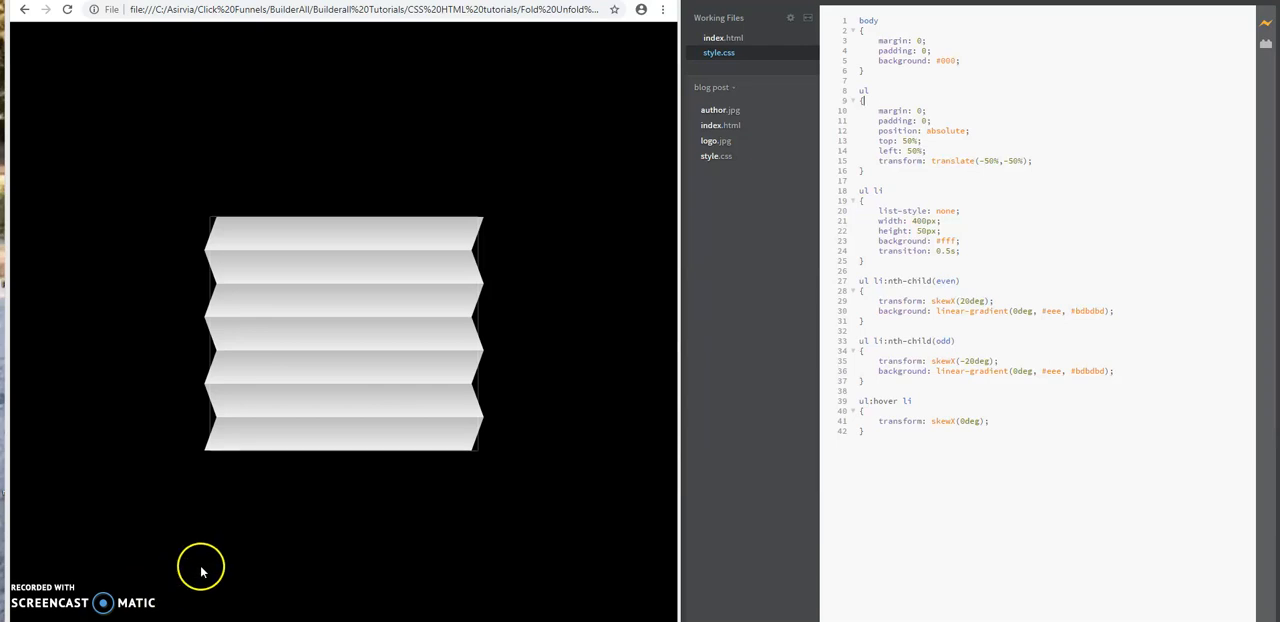
{"action": "mouse_move", "coordinate": [150, 251]}
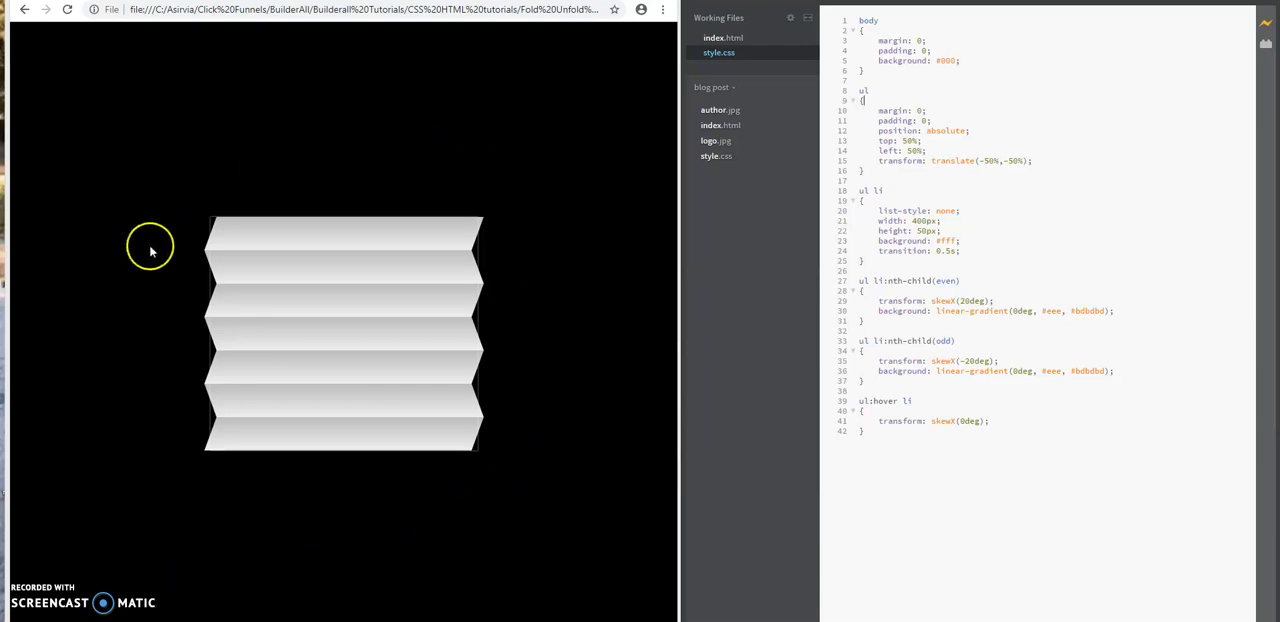
{"action": "mouse_move", "coordinate": [352, 500]}
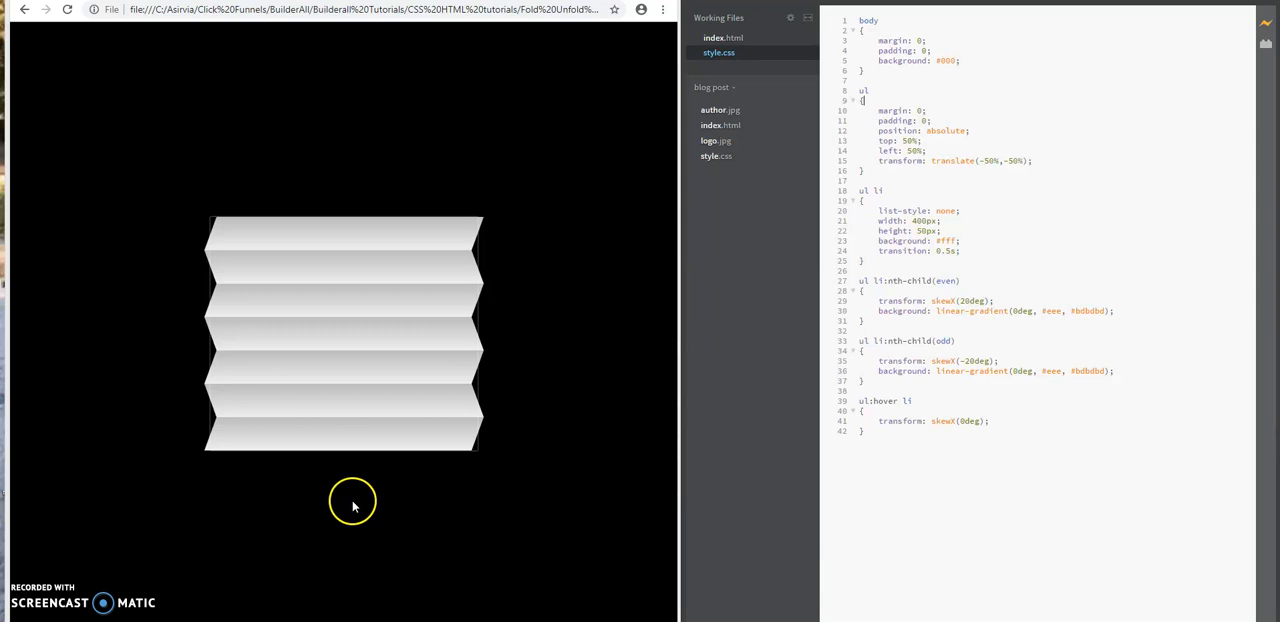
{"action": "mouse_move", "coordinate": [352, 507]}
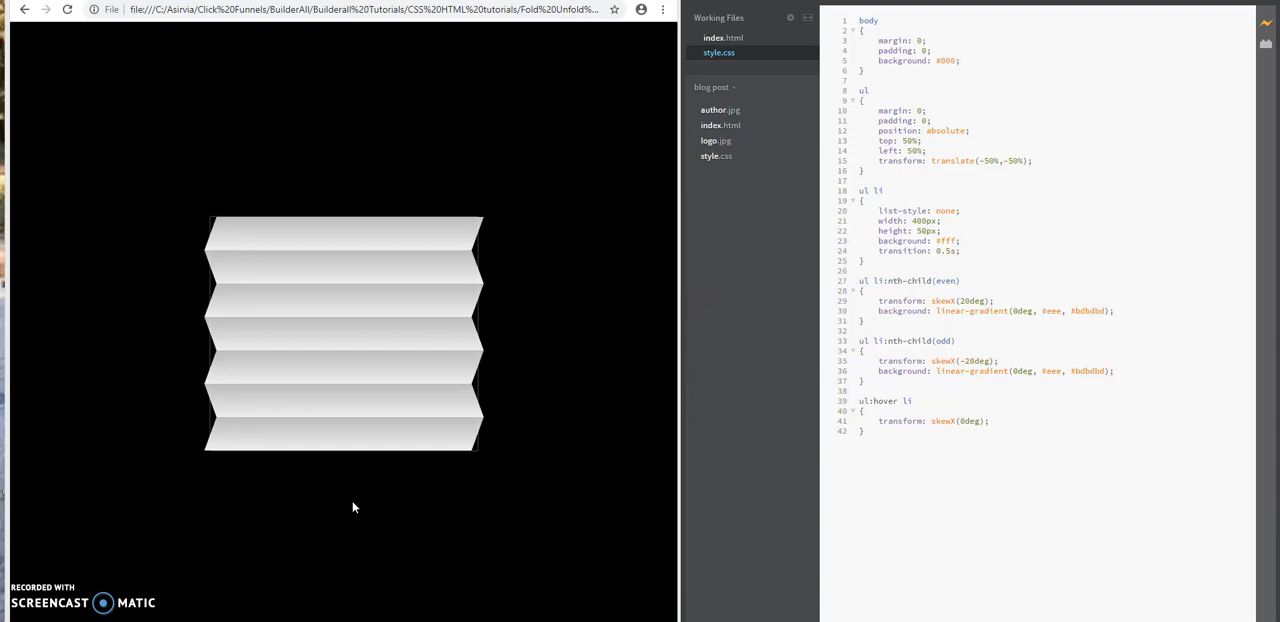
{"action": "mouse_move", "coordinate": [363, 406]}
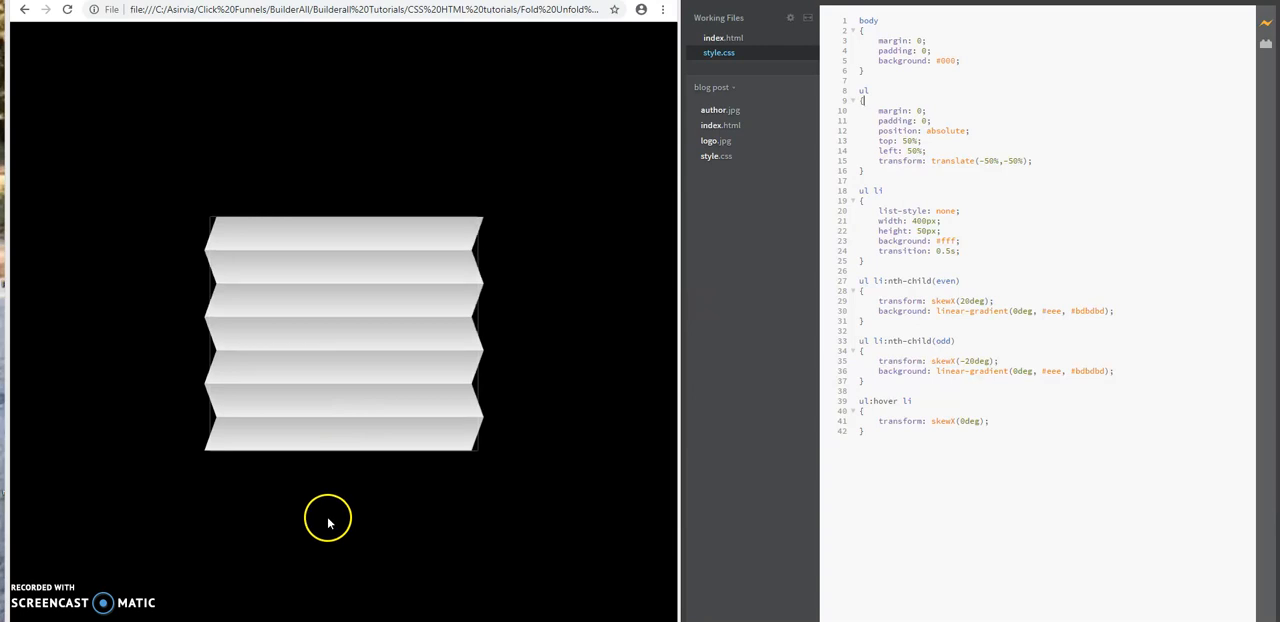
{"action": "mouse_move", "coordinate": [329, 523]}
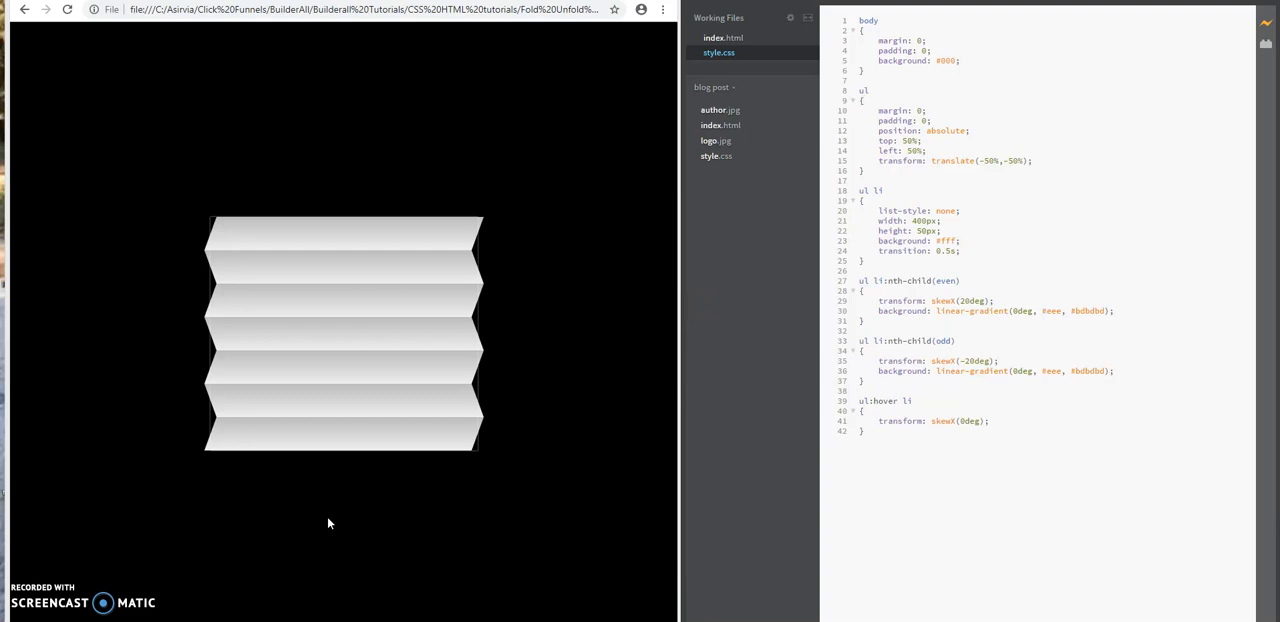
{"action": "mouse_move", "coordinate": [729, 357]}
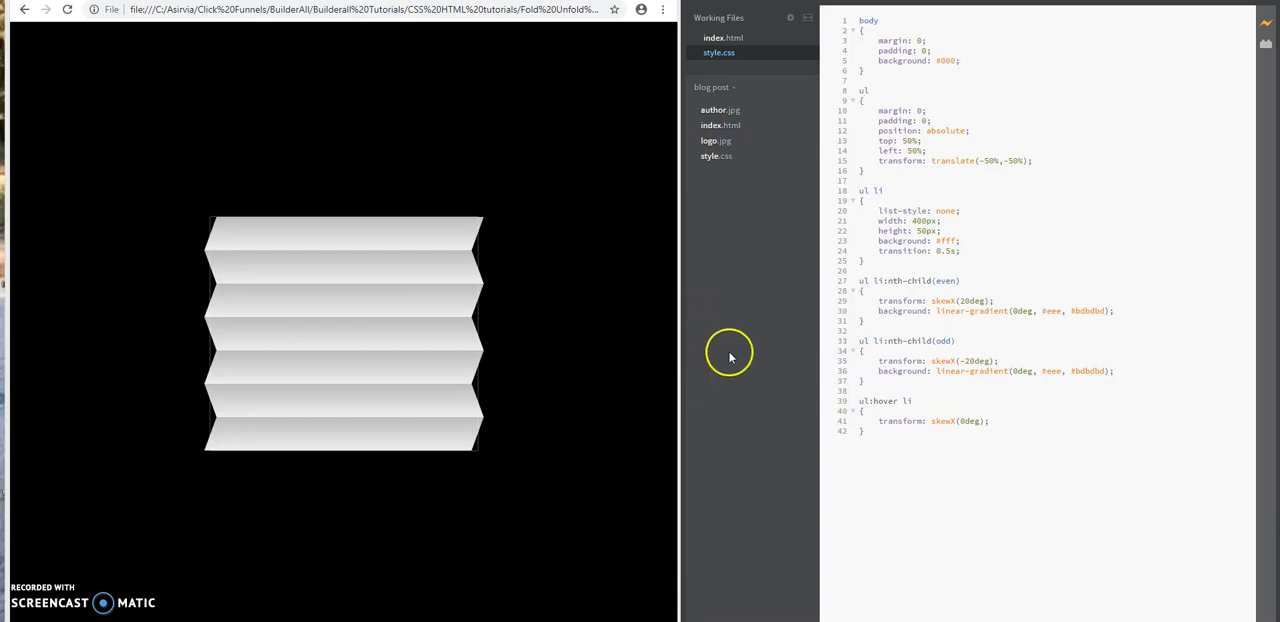
Open index.html to view the seven empty list items of the markup
{"action": "left_click", "coordinate": [722, 37]}
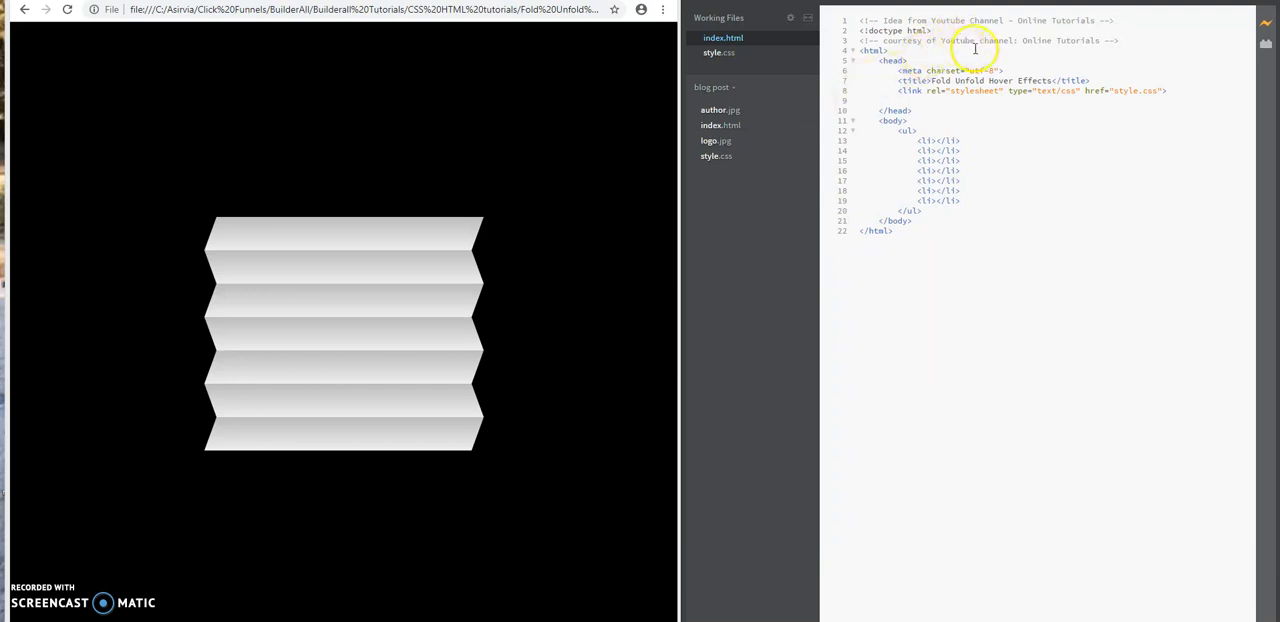
{"action": "mouse_move", "coordinate": [1065, 50]}
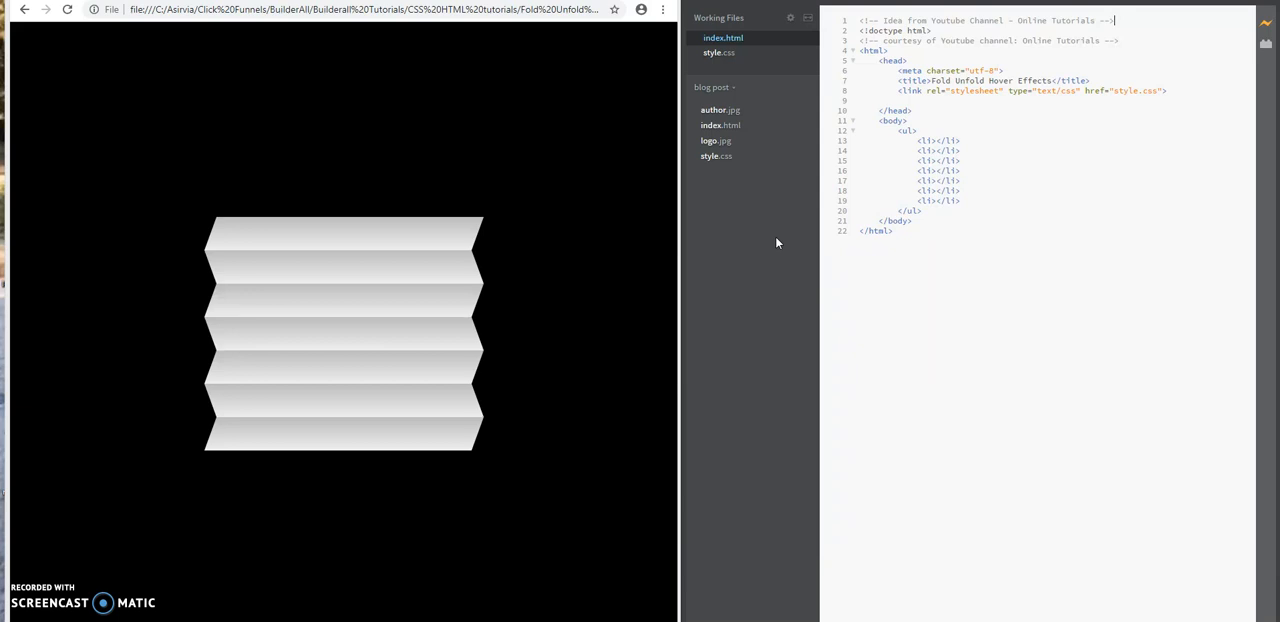
{"action": "left_click", "coordinate": [878, 120]}
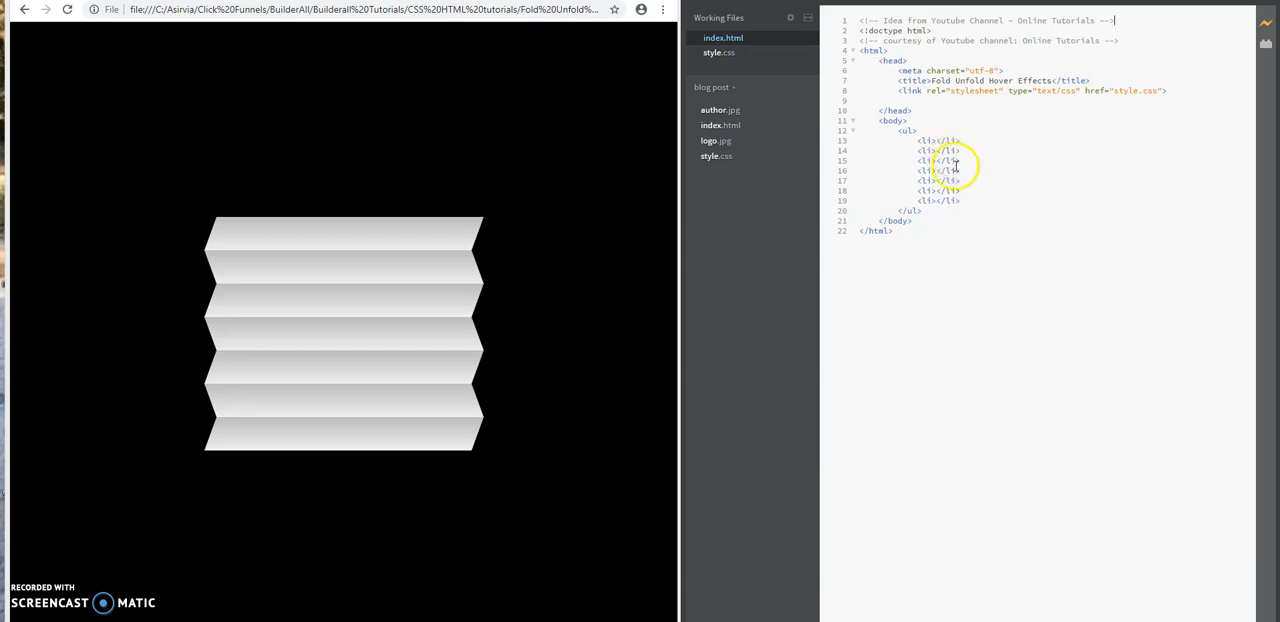
{"action": "mouse_move", "coordinate": [780, 270]}
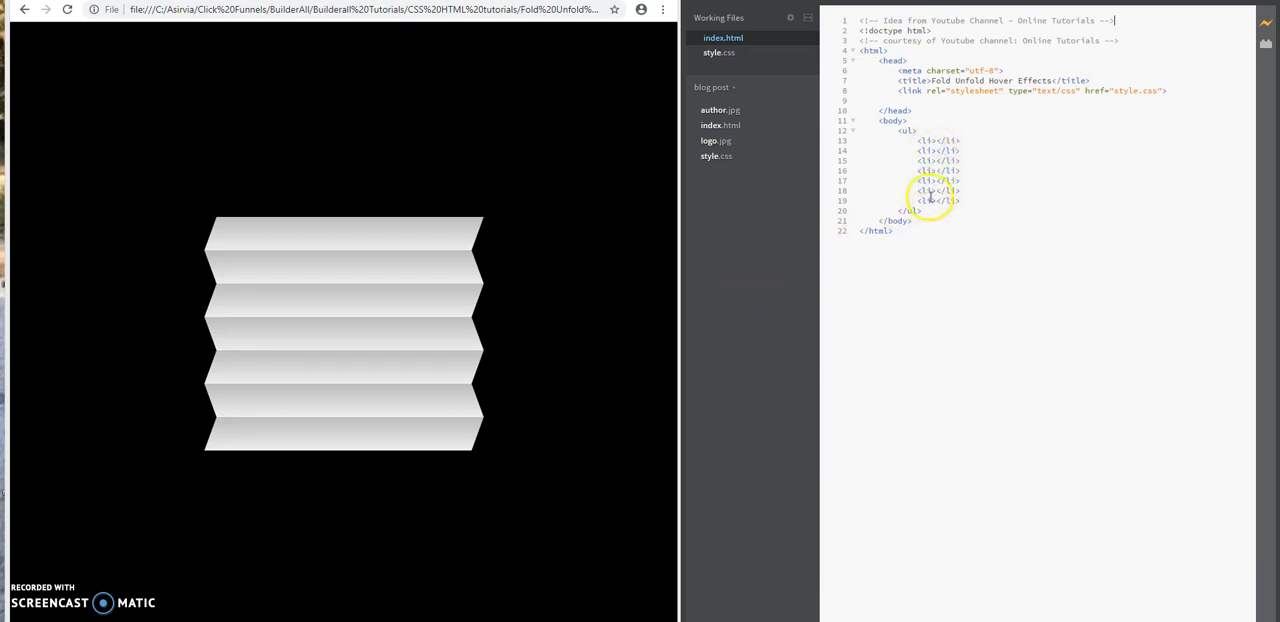
{"action": "mouse_move", "coordinate": [922, 253]}
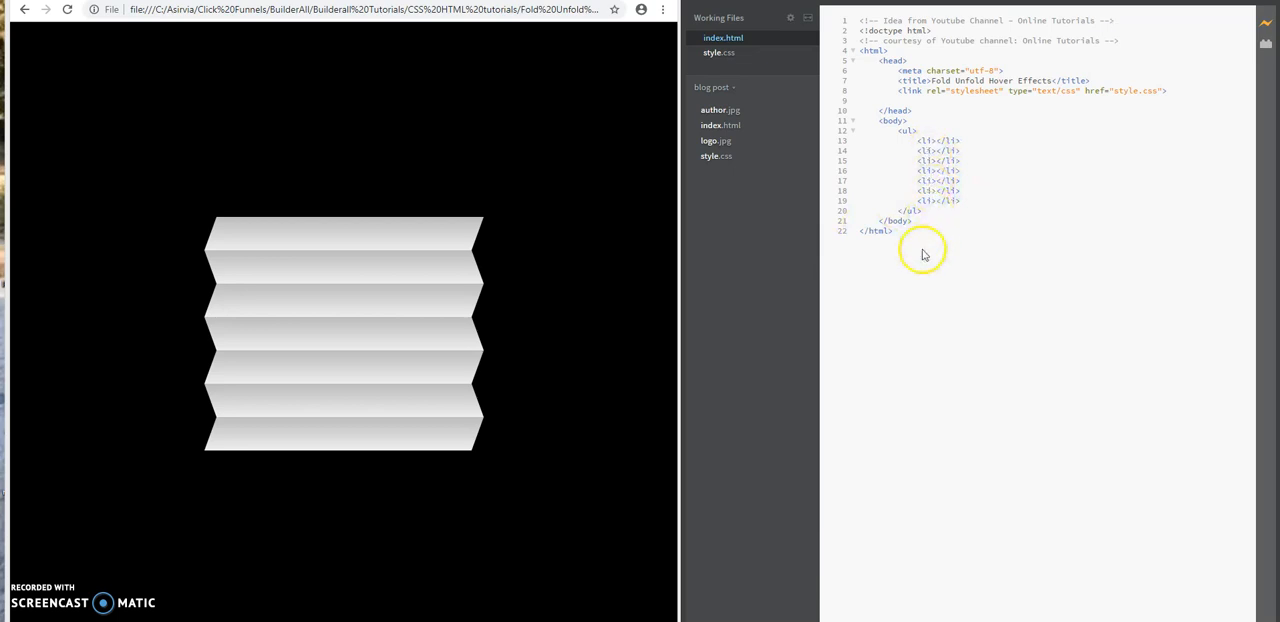
{"action": "mouse_move", "coordinate": [753, 107]}
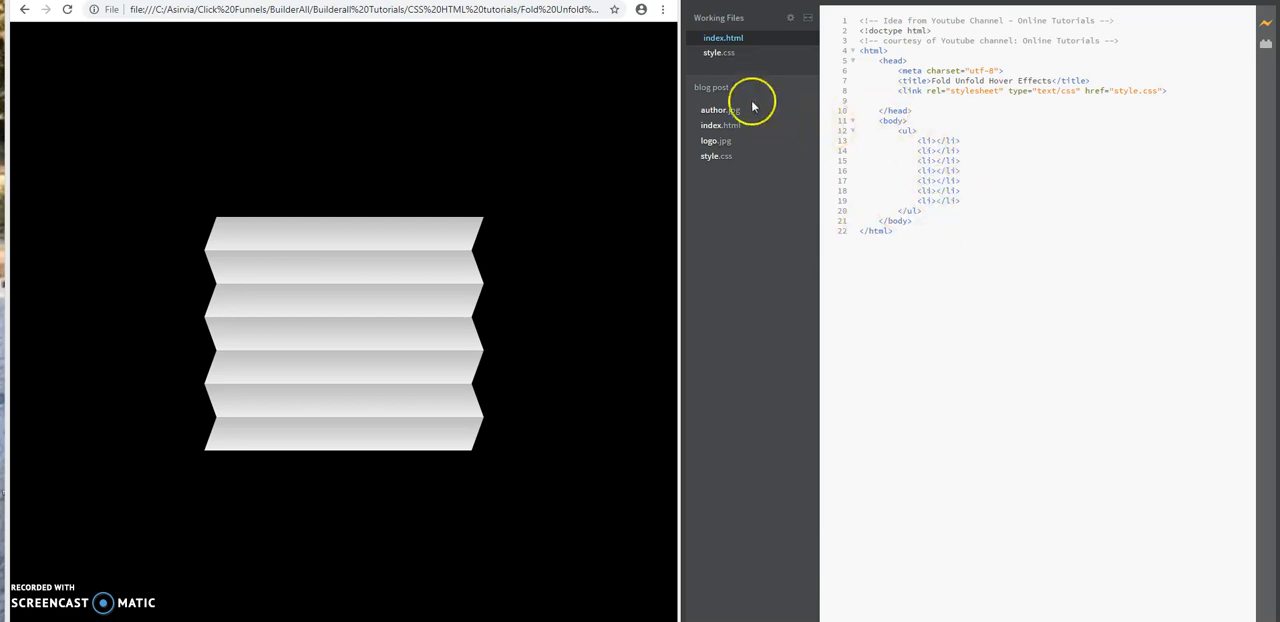
Switch to style.css to view the skew and hover-unfold rules
{"action": "left_click", "coordinate": [718, 52]}
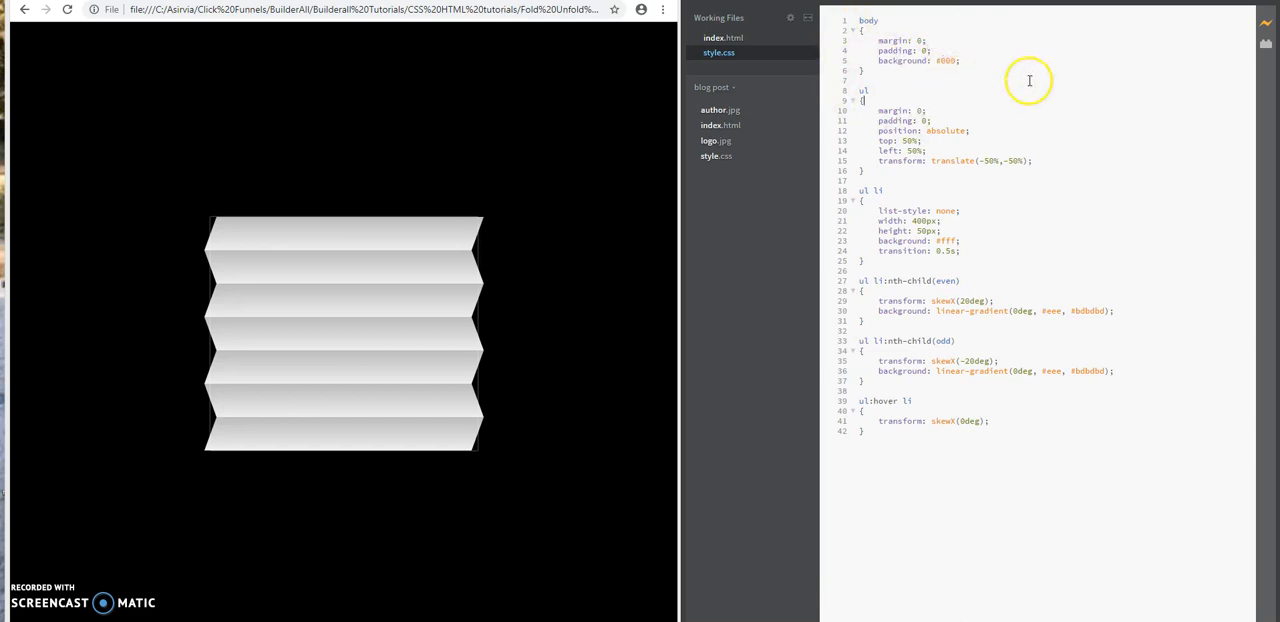
{"action": "mouse_move", "coordinate": [936, 103]}
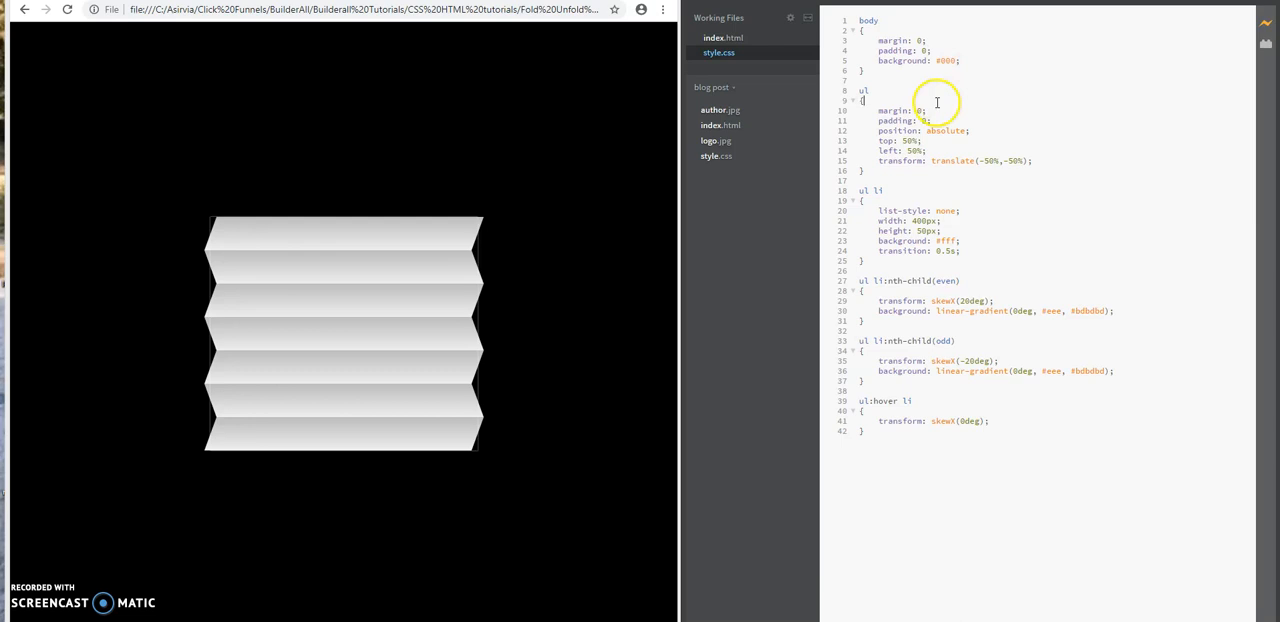
{"action": "mouse_move", "coordinate": [893, 96]}
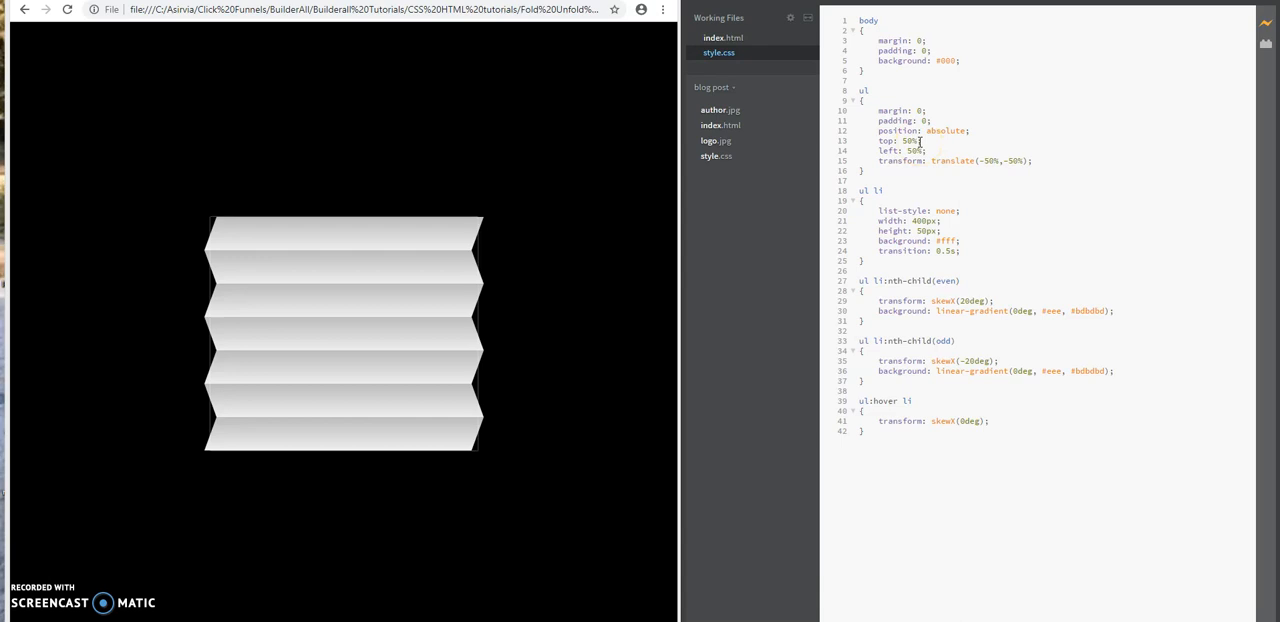
{"action": "mouse_move", "coordinate": [363, 170]}
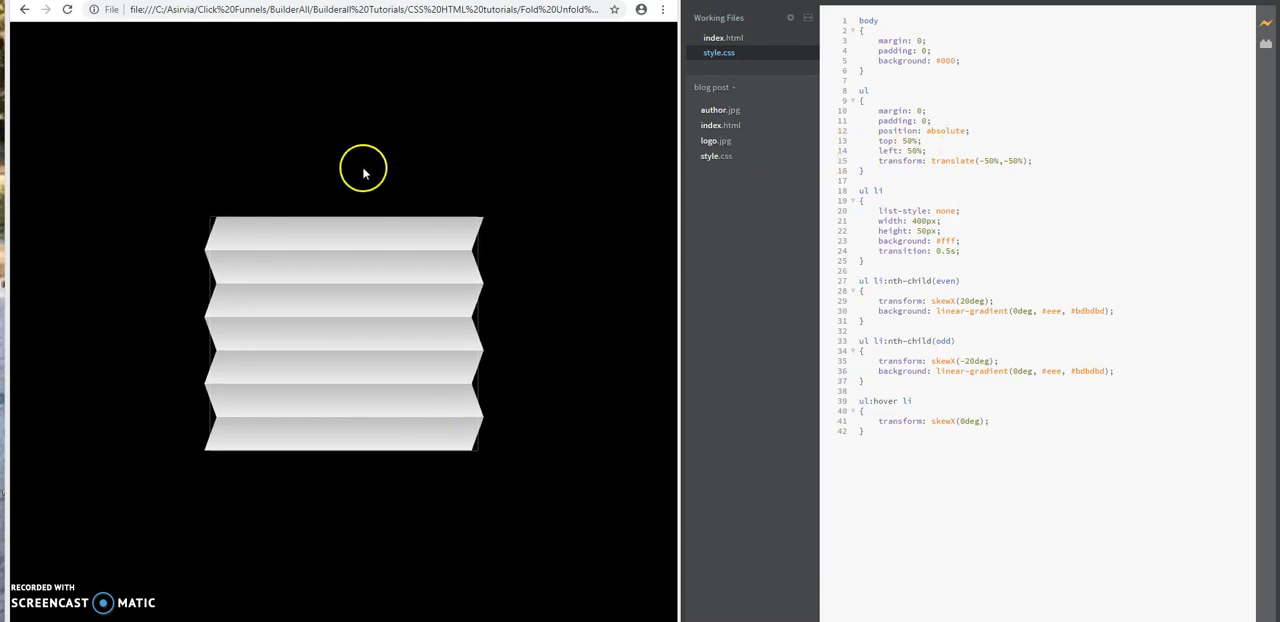
{"action": "mouse_move", "coordinate": [672, 147]}
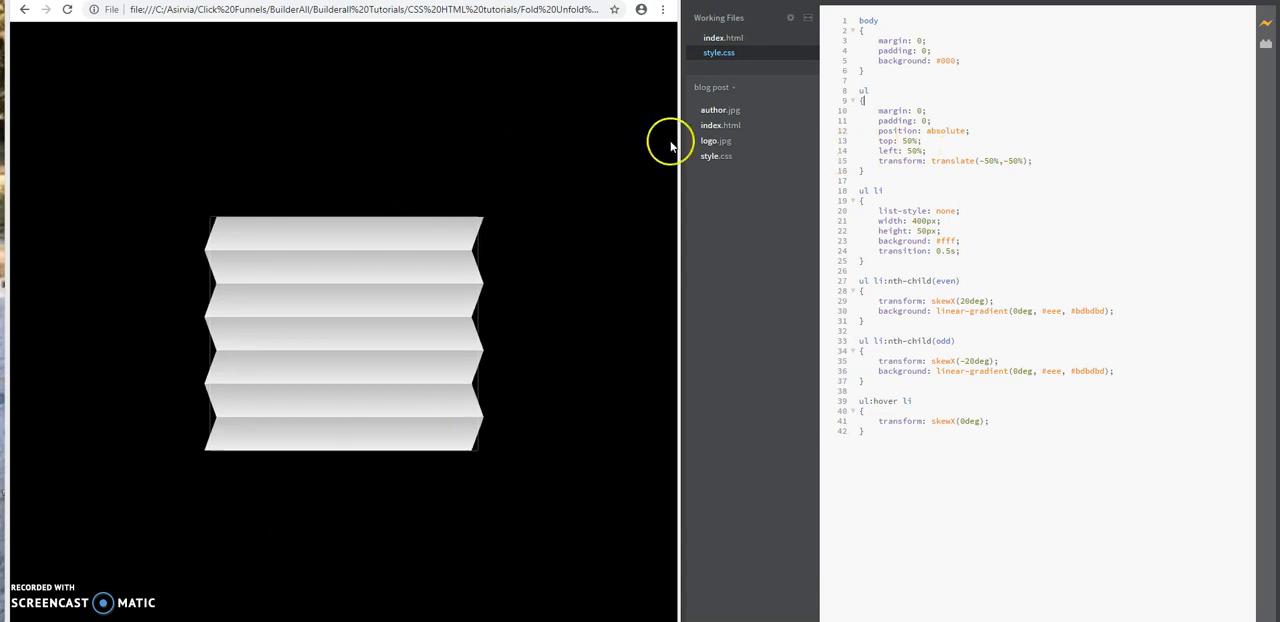
{"action": "mouse_move", "coordinate": [375, 110]}
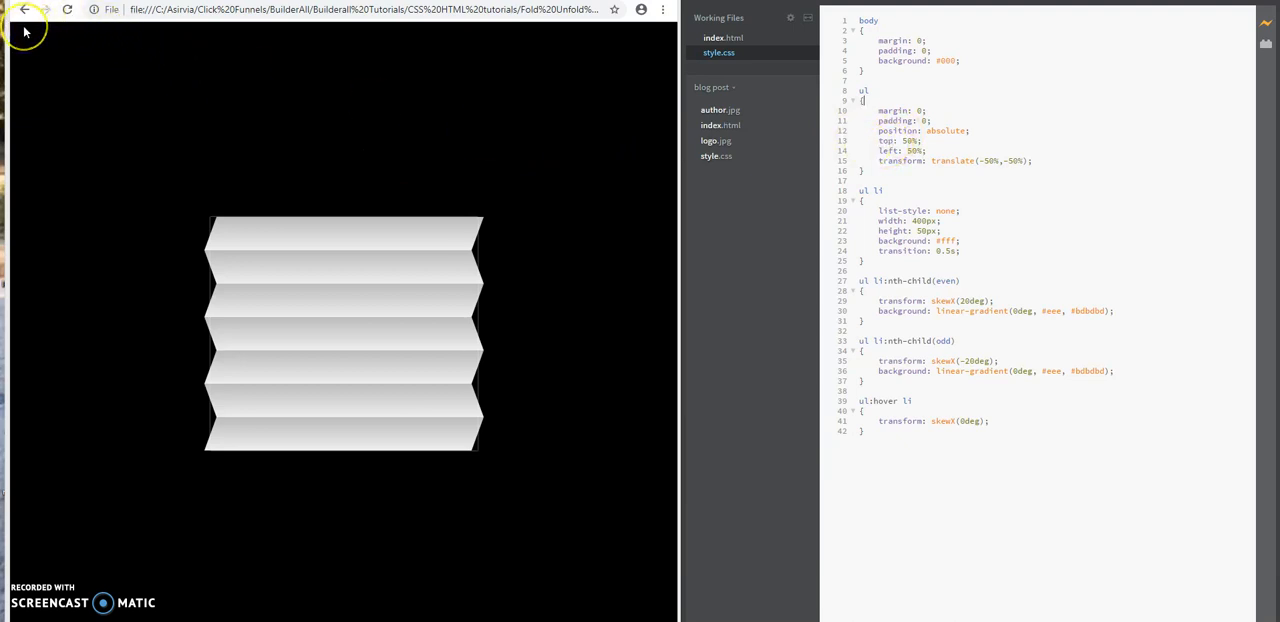
{"action": "mouse_move", "coordinate": [95, 251]}
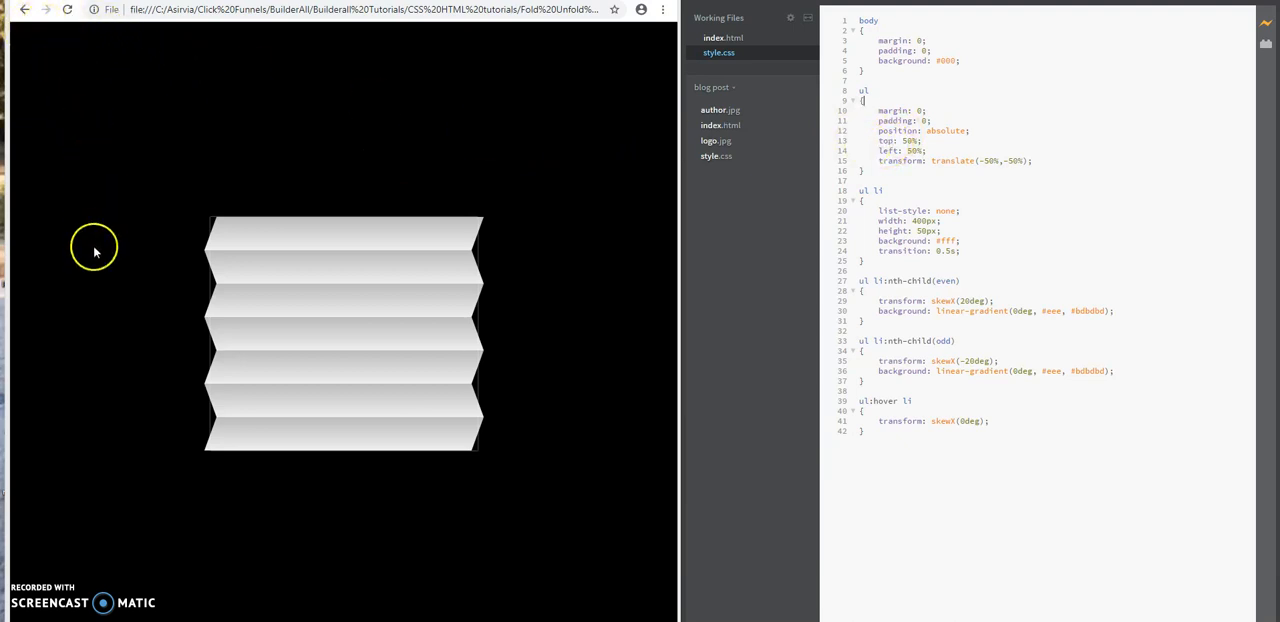
{"action": "mouse_move", "coordinate": [20, 305]}
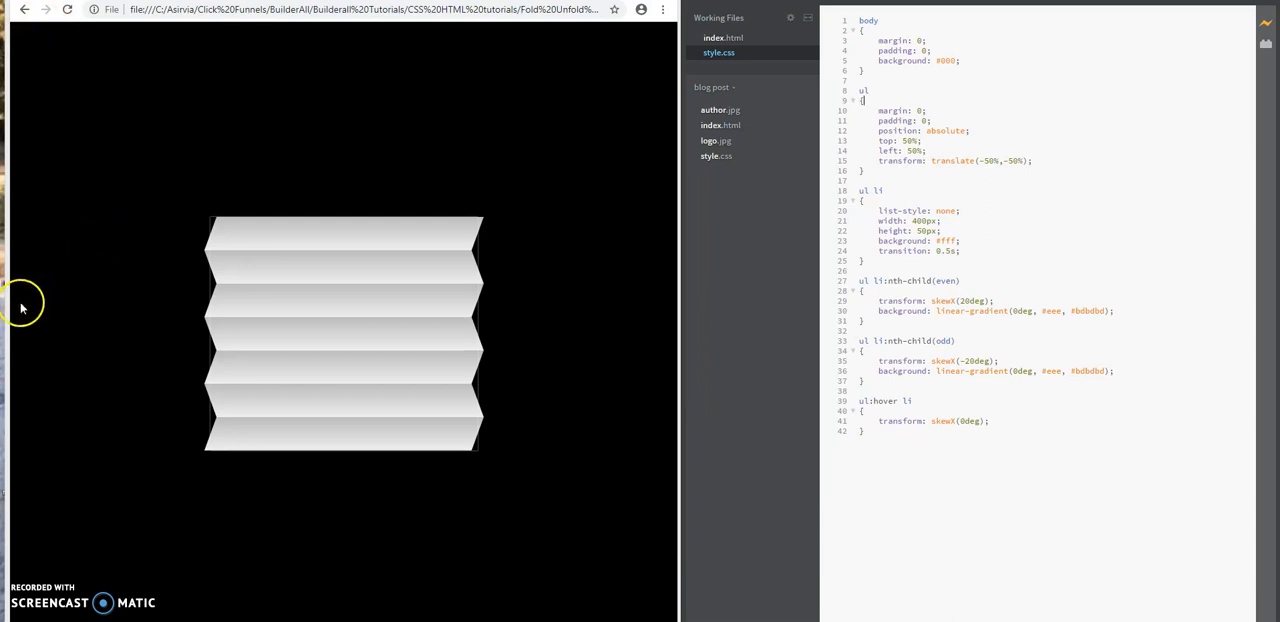
{"action": "mouse_move", "coordinate": [455, 250]}
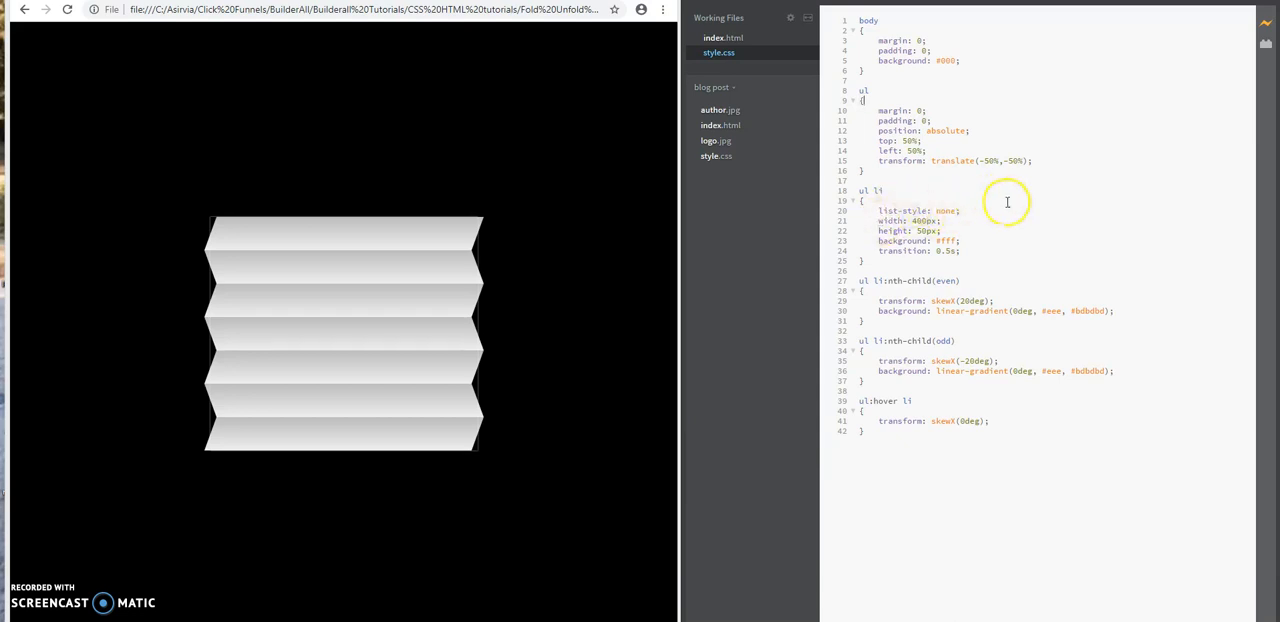
{"action": "mouse_move", "coordinate": [993, 225]}
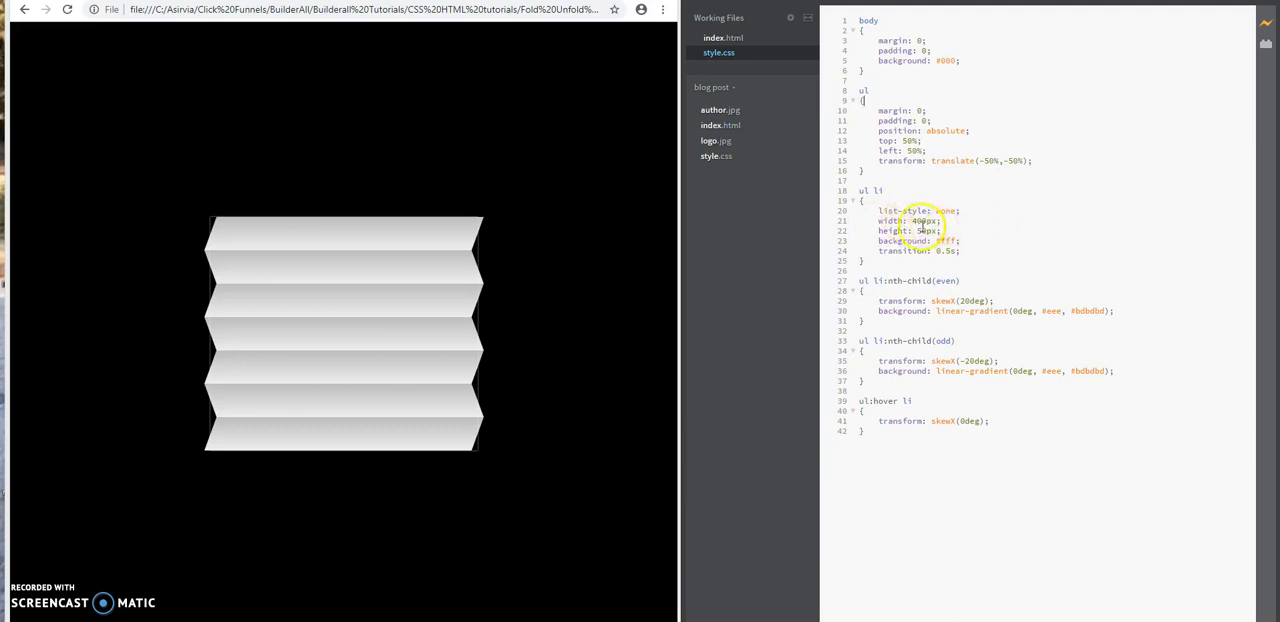
{"action": "mouse_move", "coordinate": [645, 305]}
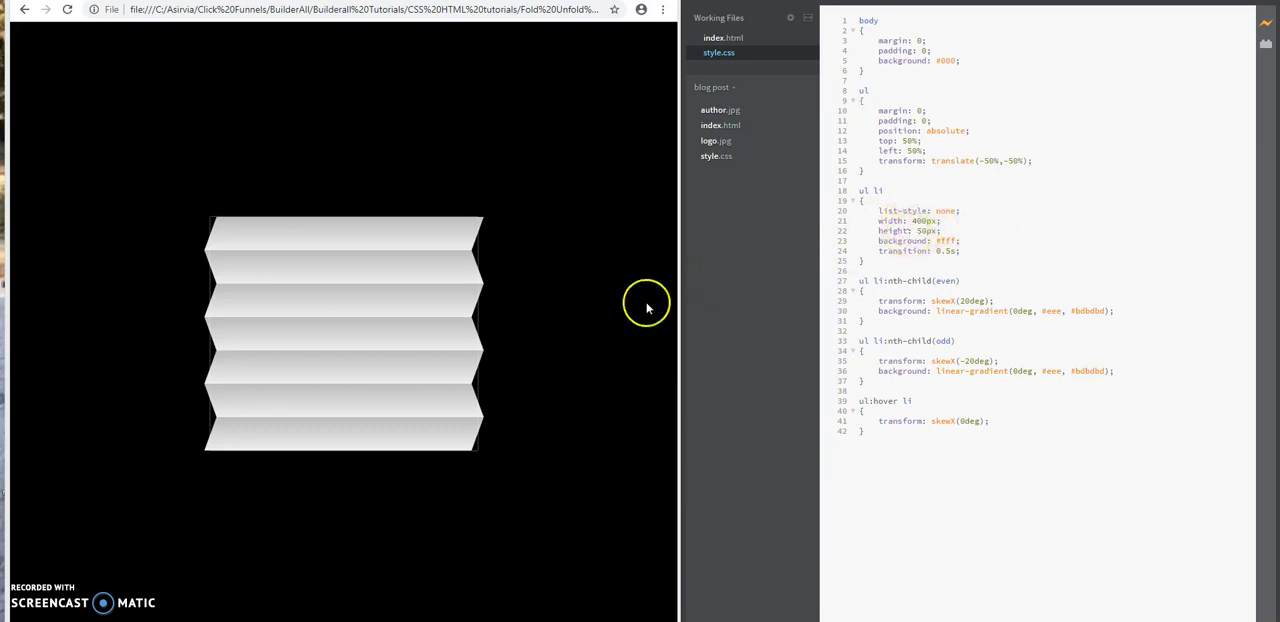
{"action": "mouse_move", "coordinate": [296, 487]}
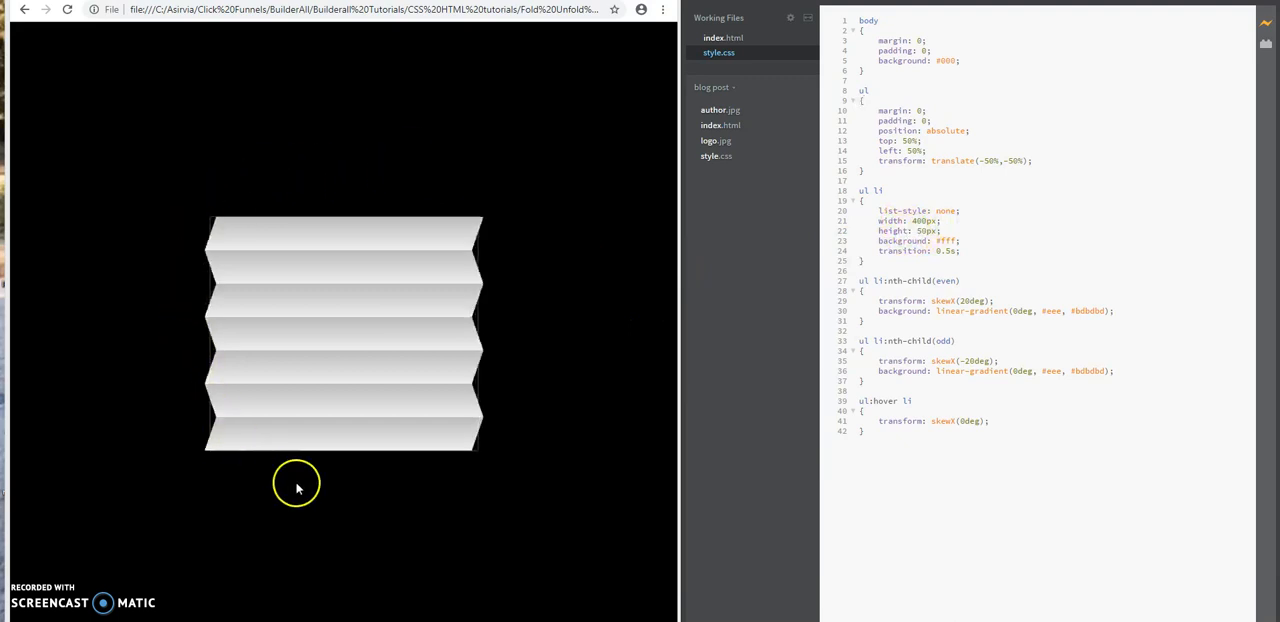
{"action": "mouse_move", "coordinate": [408, 282]}
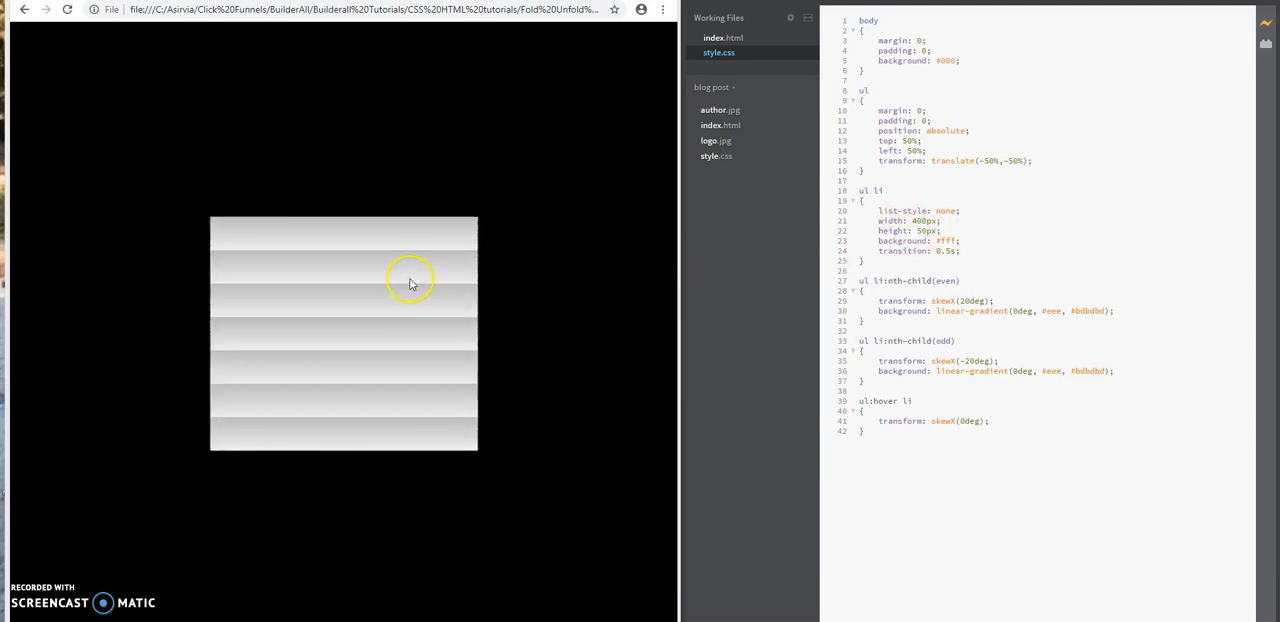
{"action": "mouse_move", "coordinate": [330, 248]}
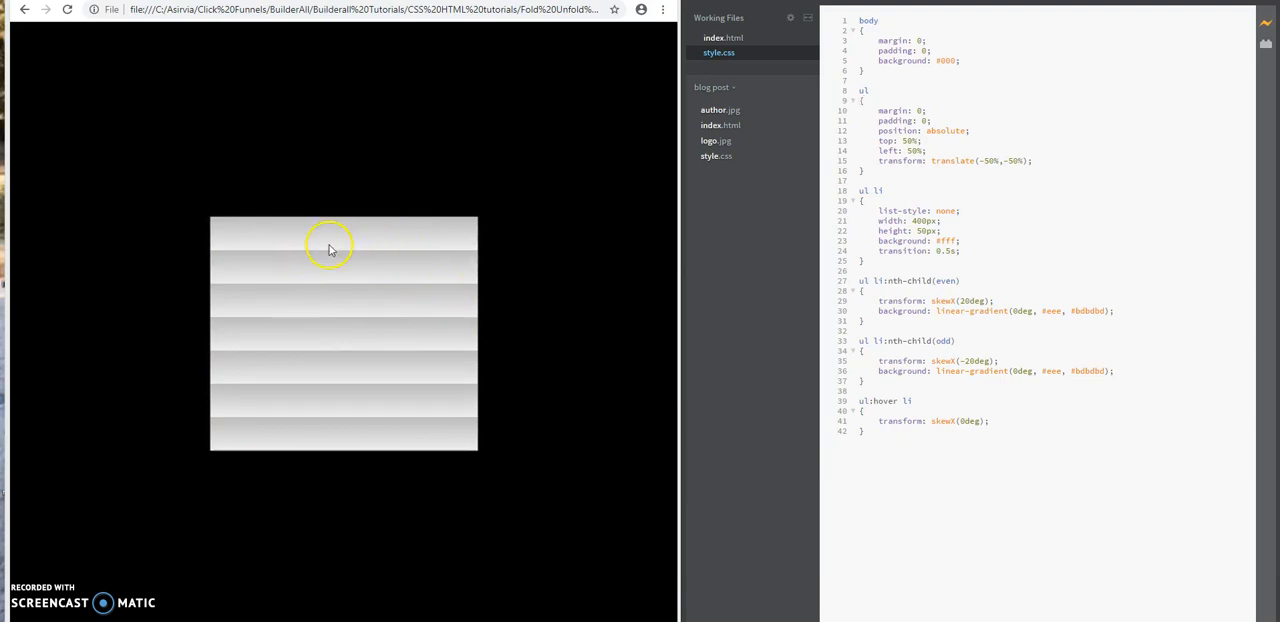
{"action": "mouse_move", "coordinate": [390, 350]}
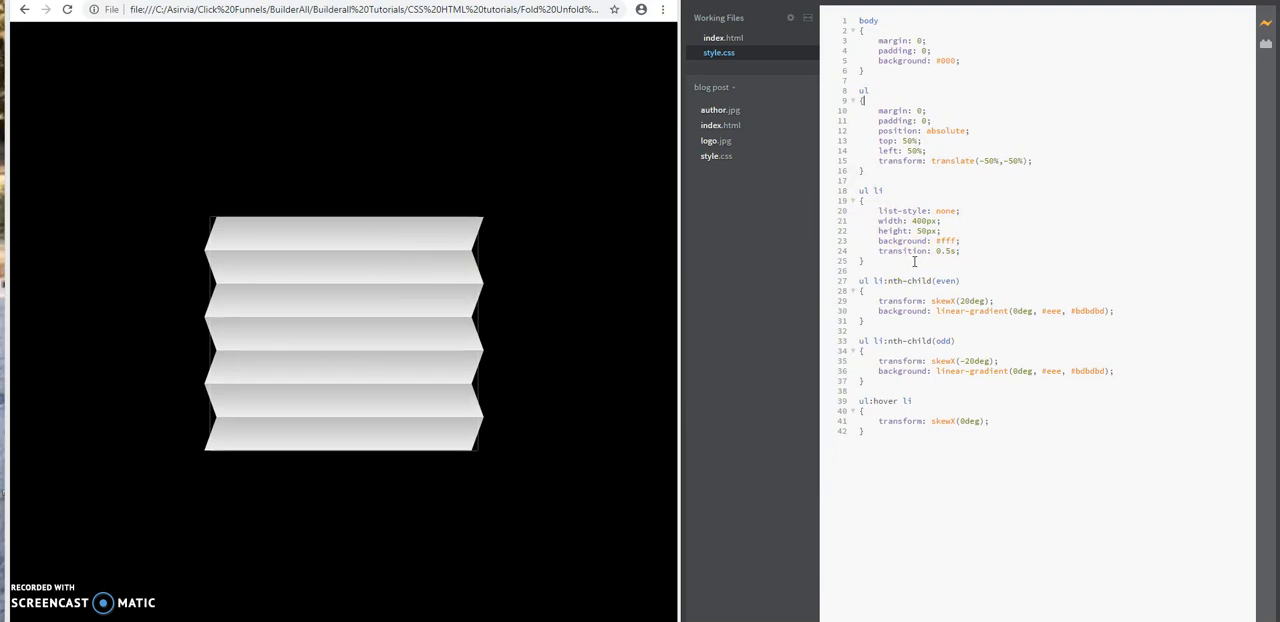
{"action": "mouse_move", "coordinate": [607, 272]}
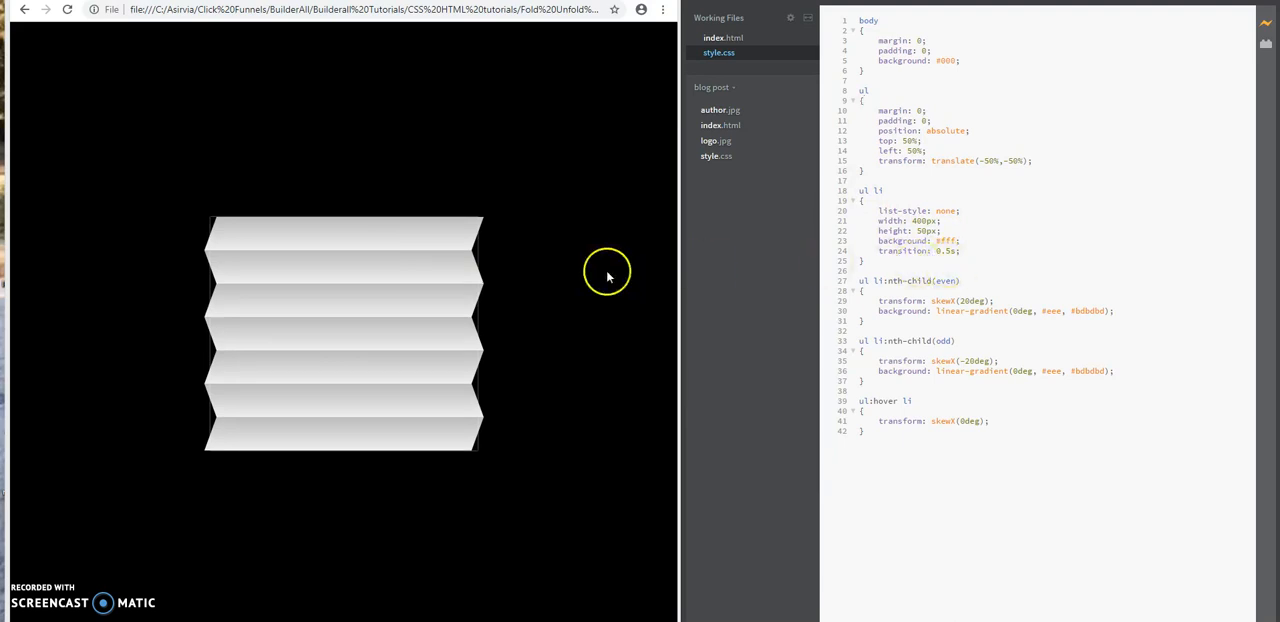
{"action": "mouse_move", "coordinate": [584, 241]}
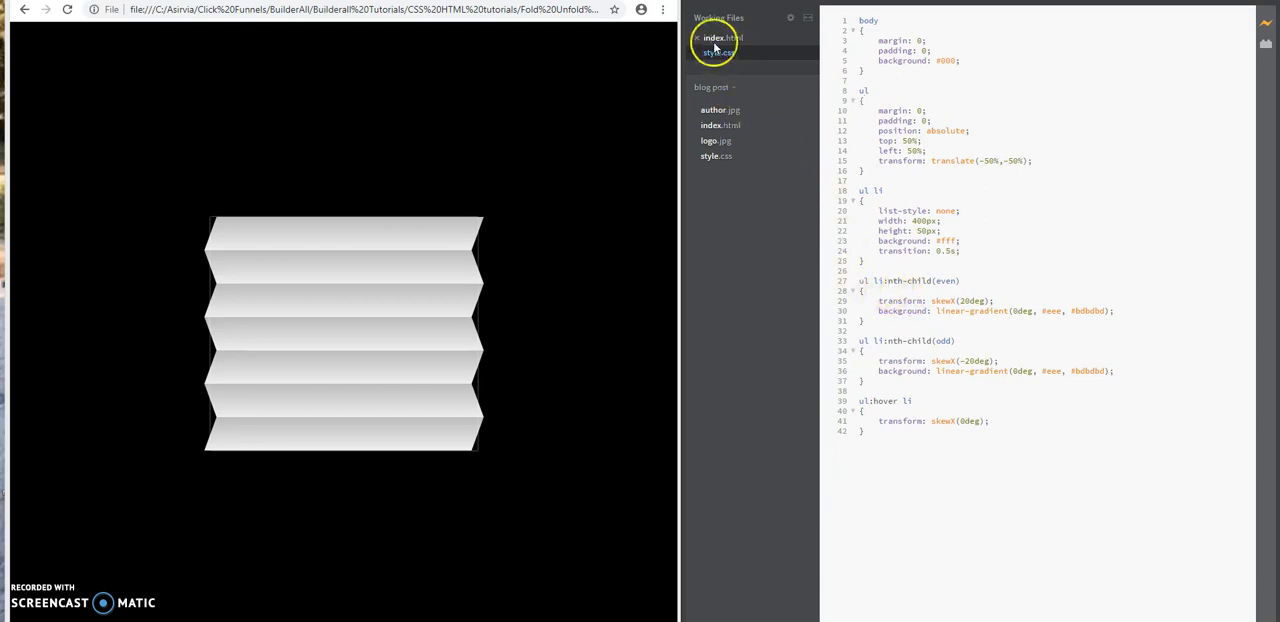
Open index.html showing the seven empty list items
{"action": "left_click", "coordinate": [720, 37]}
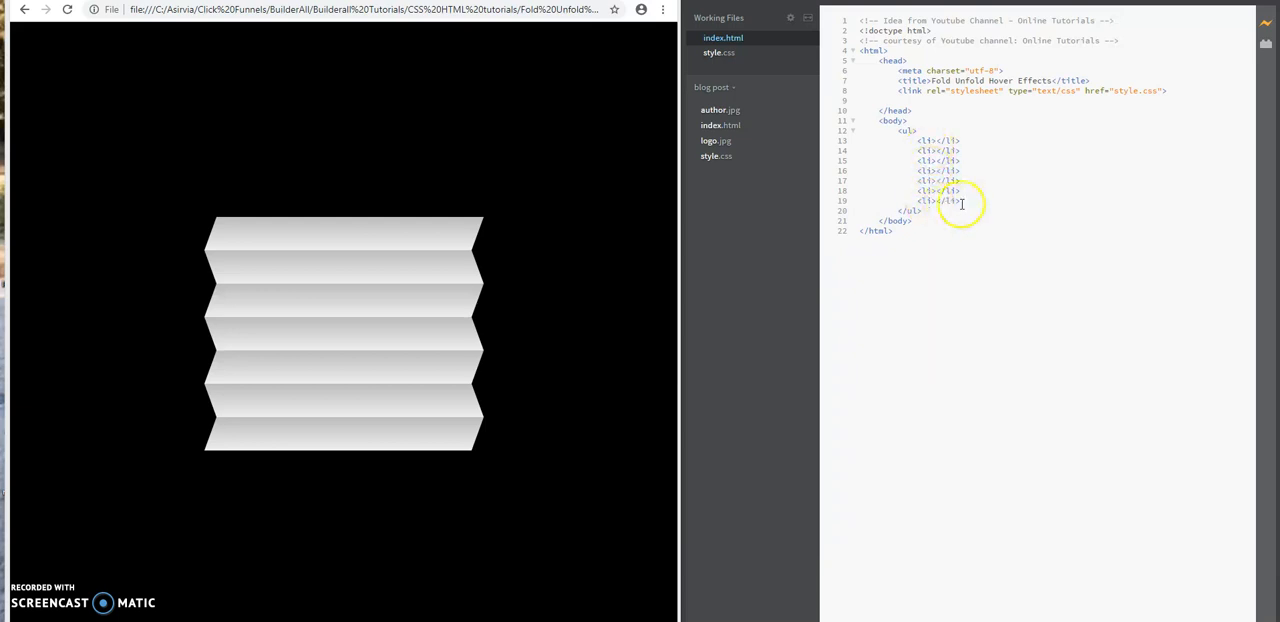
{"action": "mouse_move", "coordinate": [975, 167]}
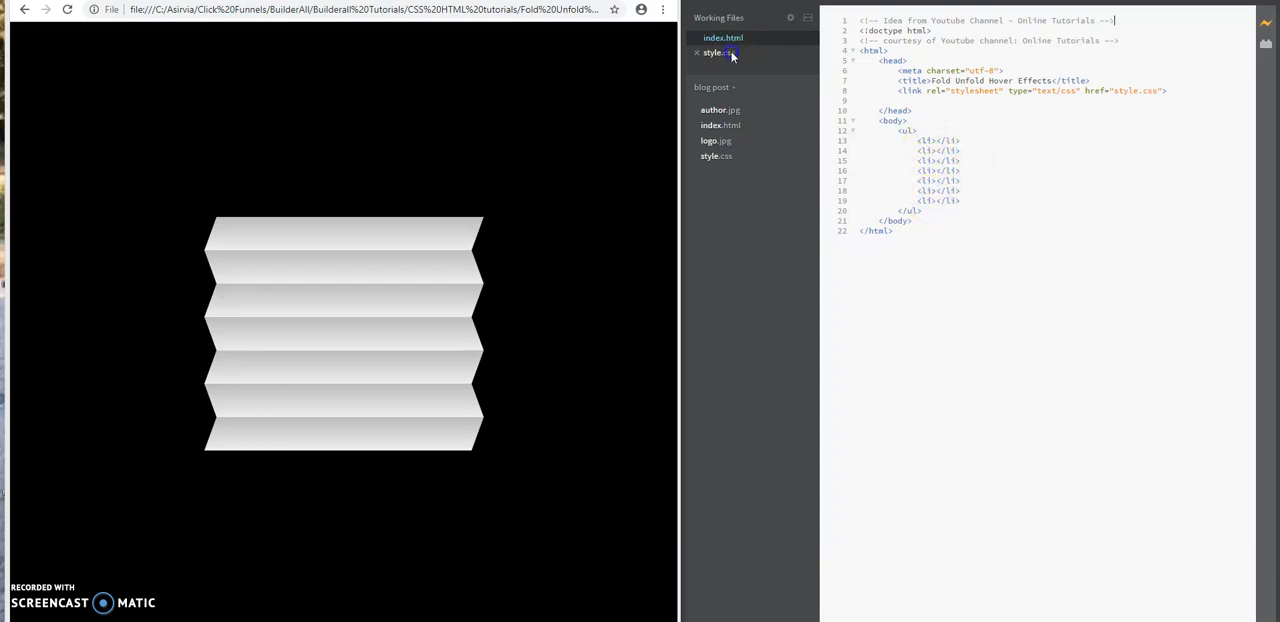
Switch to style.css with its alternating skew, gradient and hover rules
{"action": "left_click", "coordinate": [712, 52]}
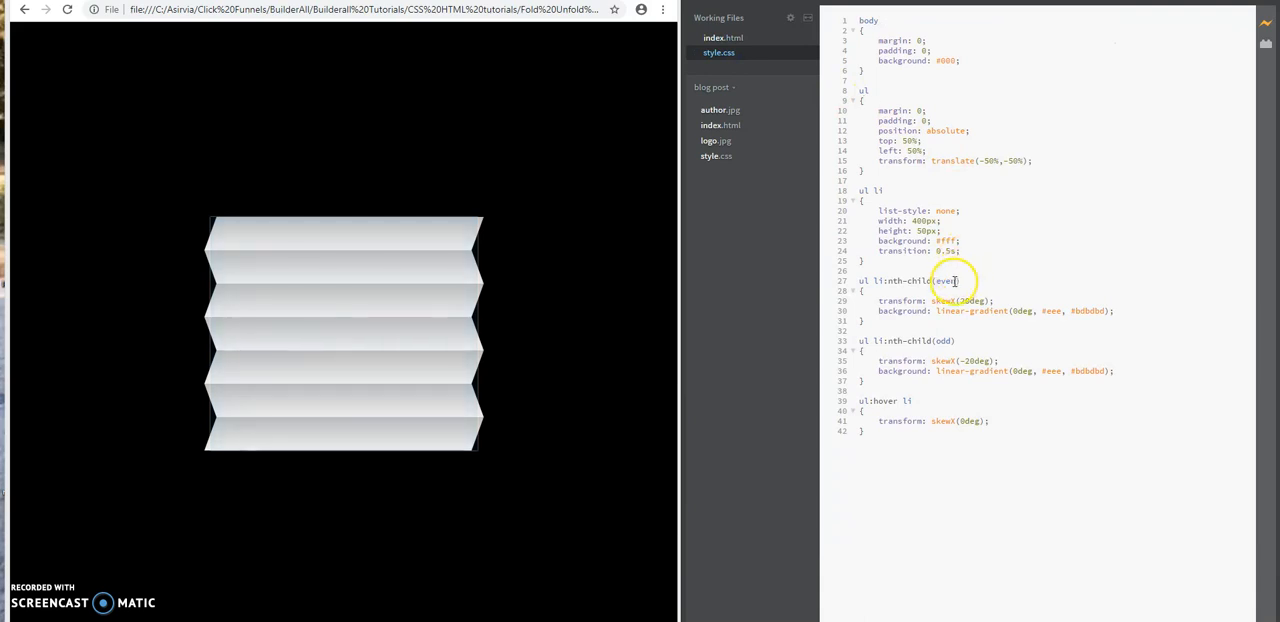
{"action": "mouse_move", "coordinate": [556, 338]}
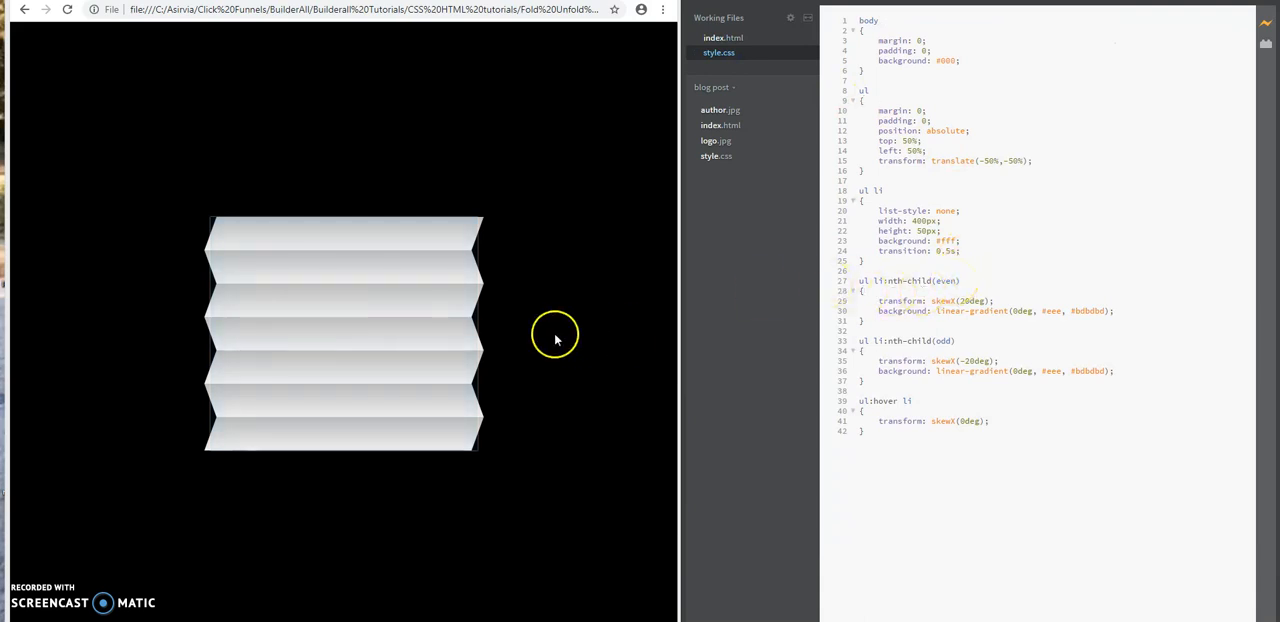
{"action": "mouse_move", "coordinate": [415, 273]}
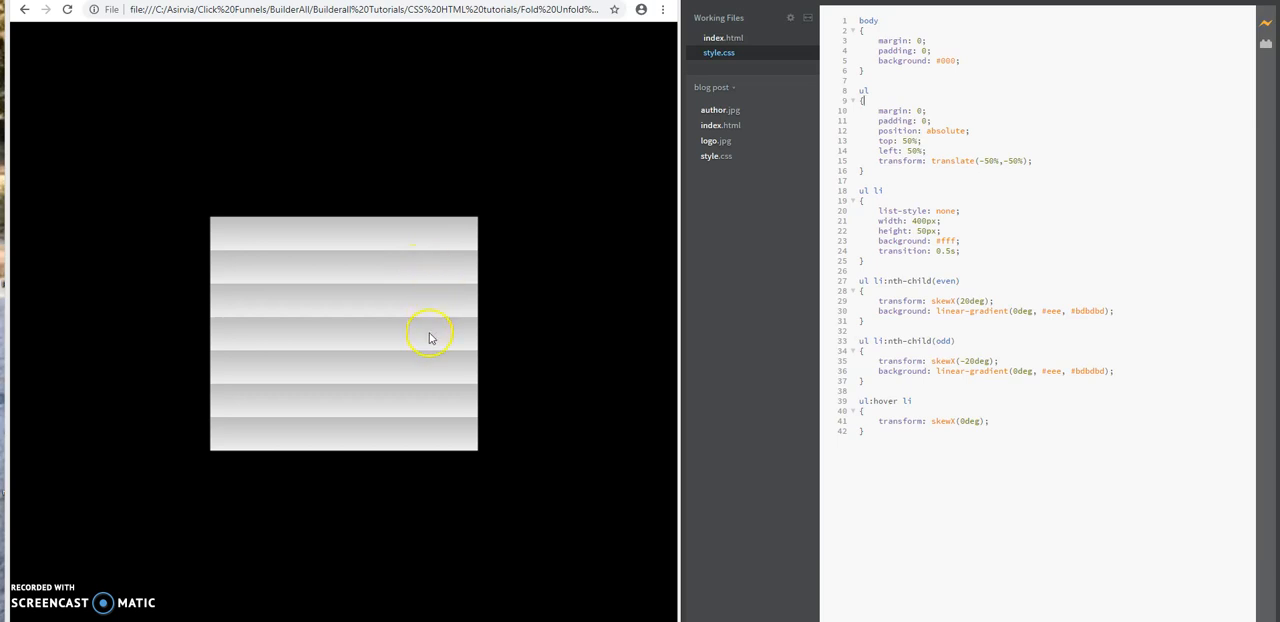
{"action": "mouse_move", "coordinate": [462, 412]}
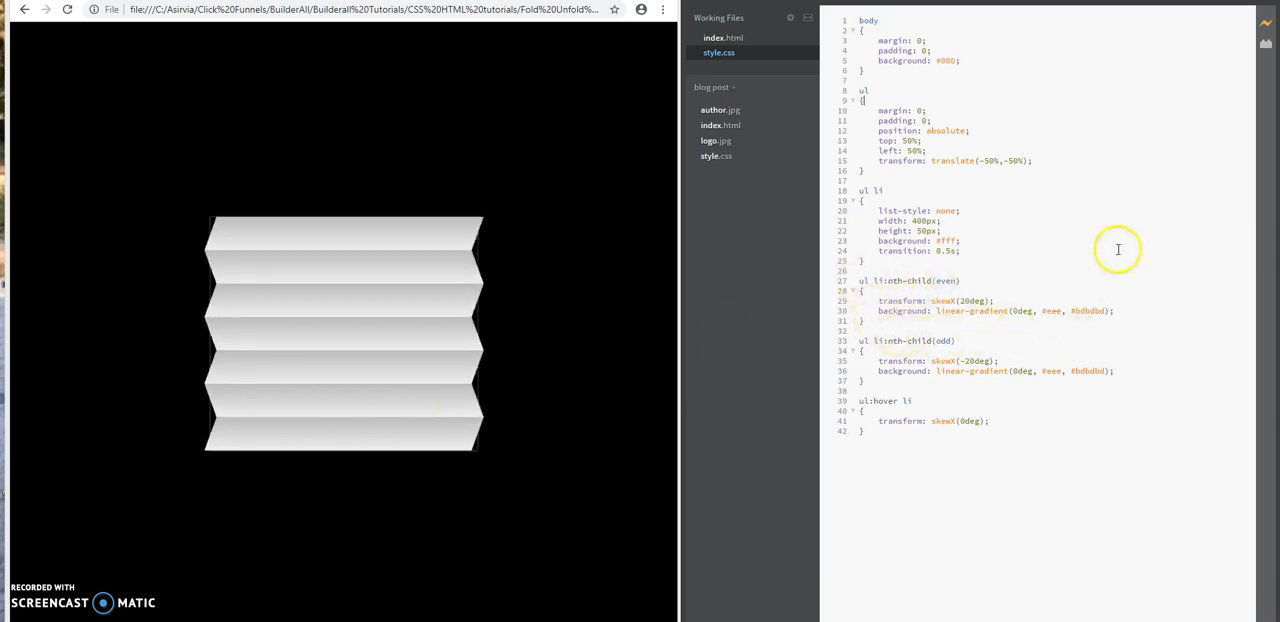
{"action": "mouse_move", "coordinate": [908, 305]}
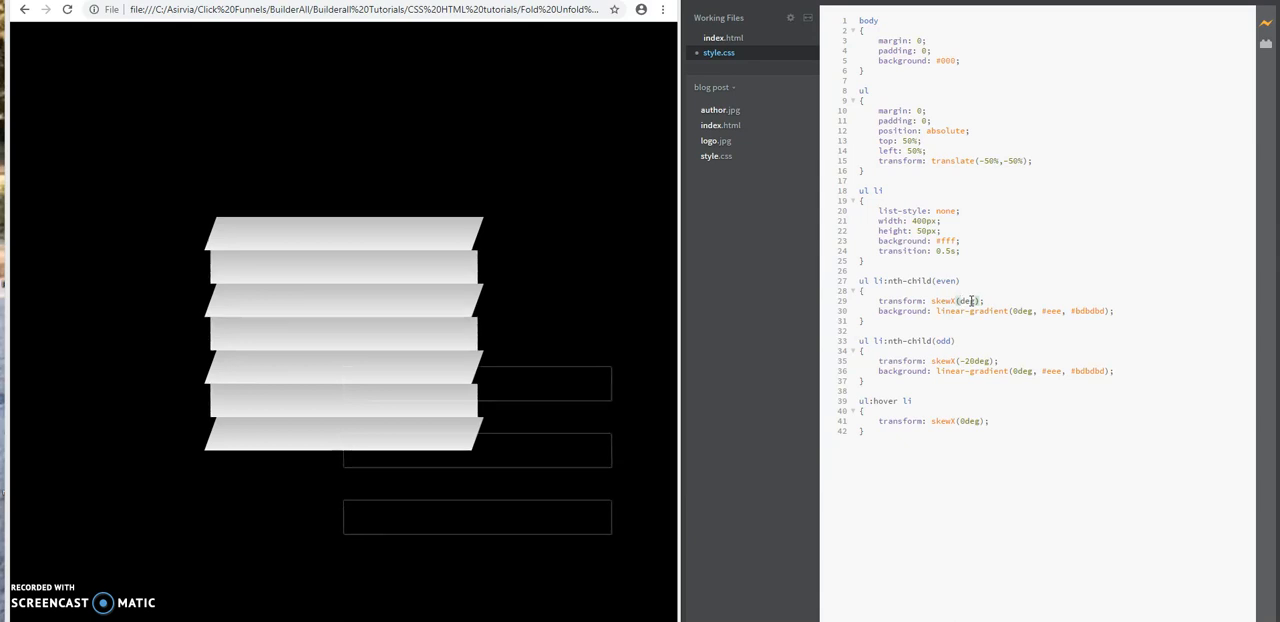
{"action": "mouse_move", "coordinate": [588, 327]}
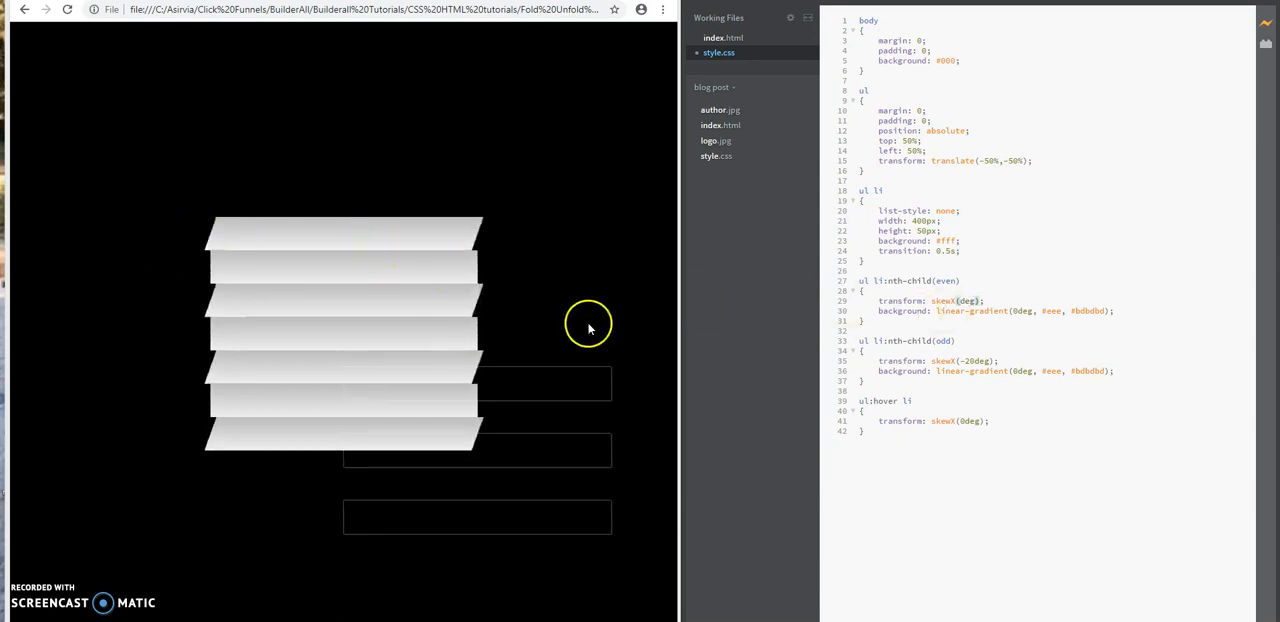
{"action": "mouse_move", "coordinate": [490, 232]}
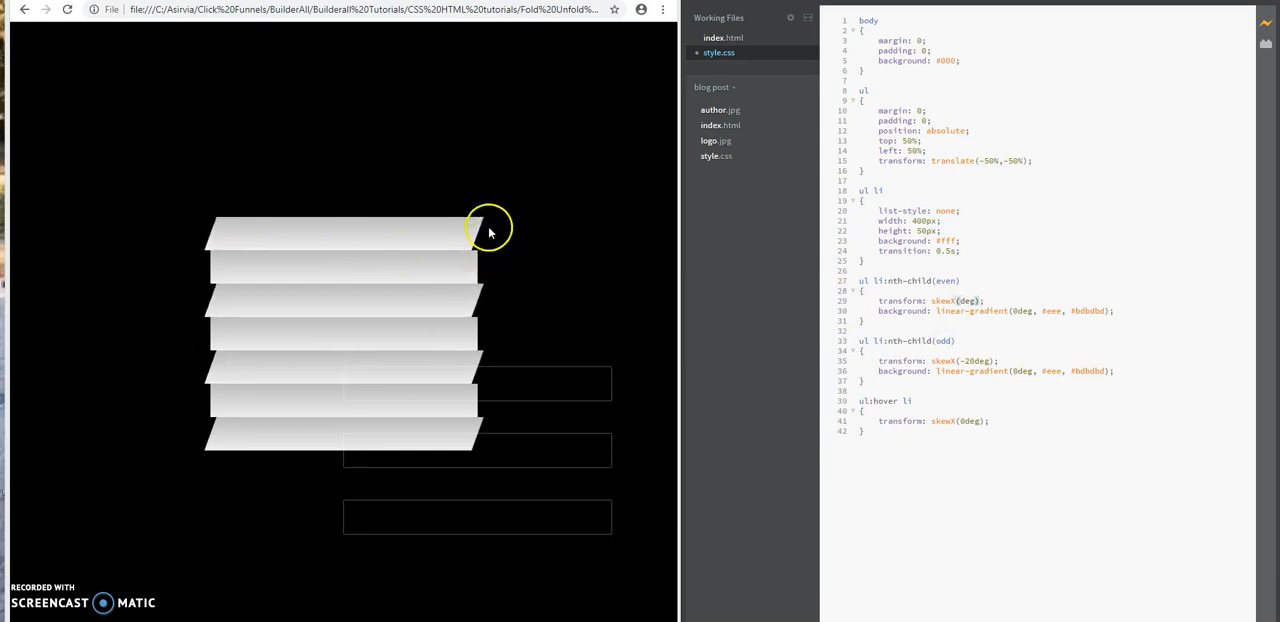
{"action": "mouse_move", "coordinate": [452, 310]}
{"action": "type", "text": "50"}
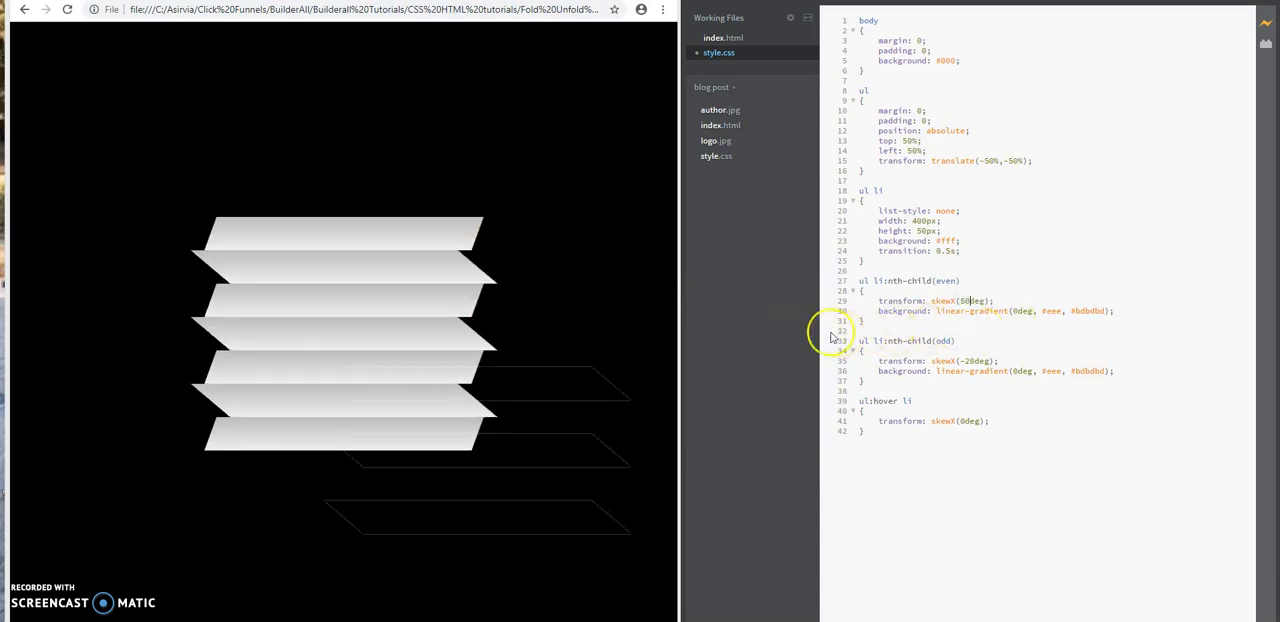
{"action": "mouse_move", "coordinate": [455, 251]}
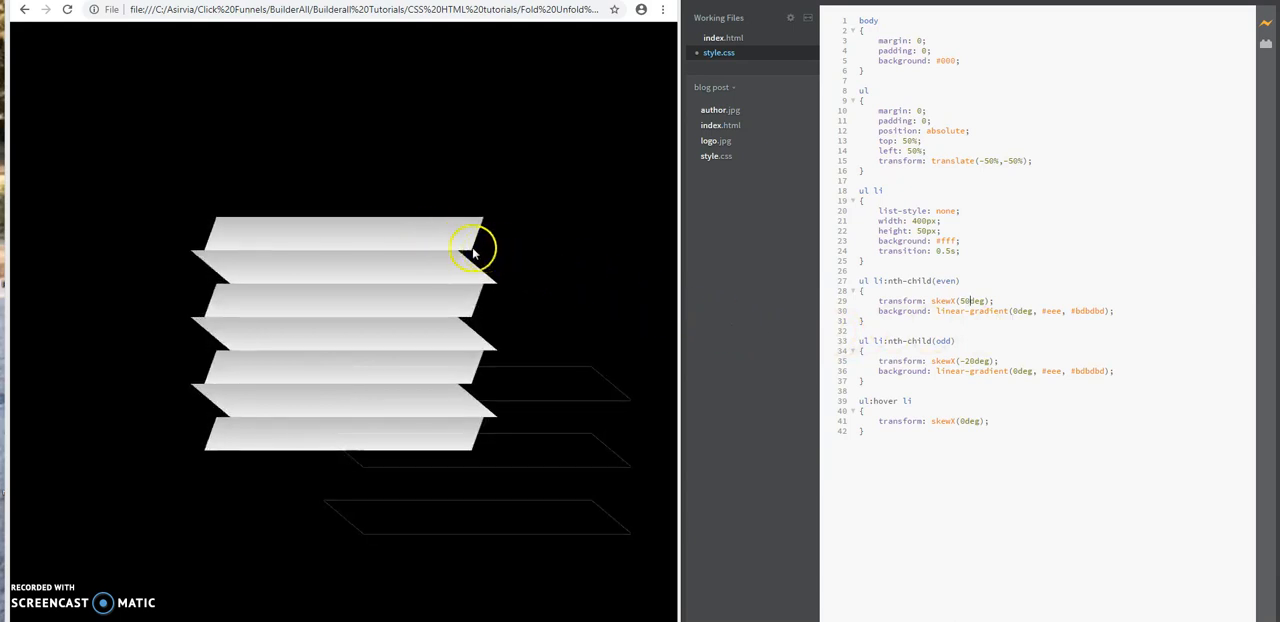
{"action": "mouse_move", "coordinate": [685, 266]}
{"action": "type", "text": "2"}
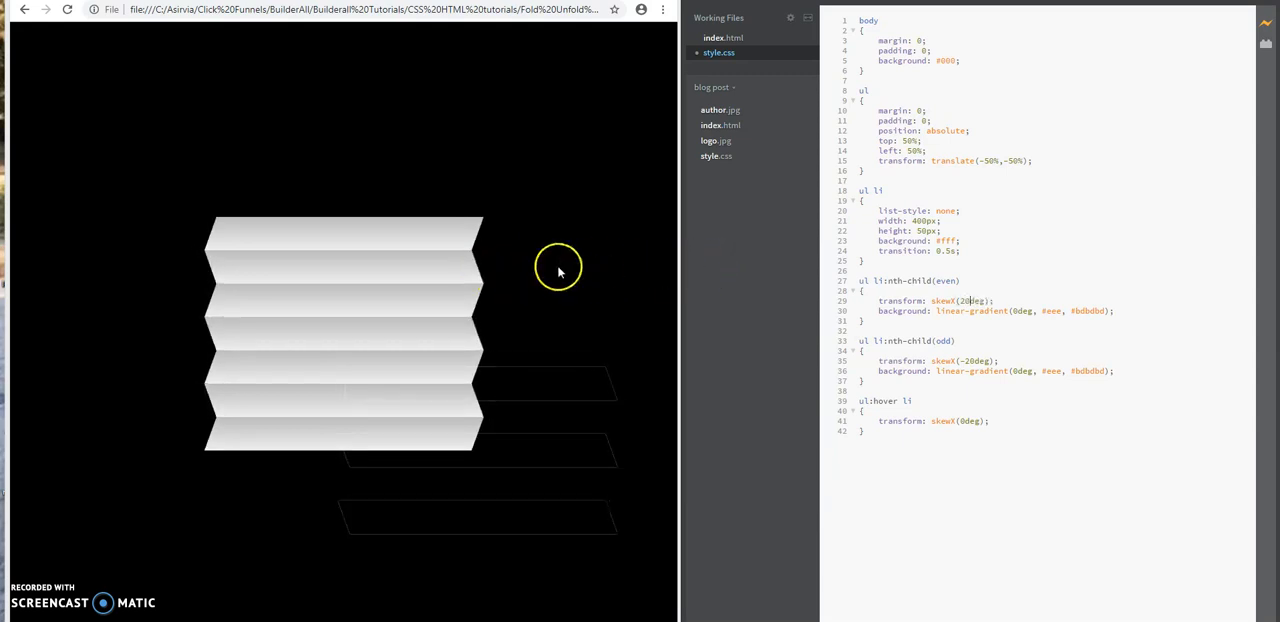
{"action": "mouse_move", "coordinate": [485, 230]}
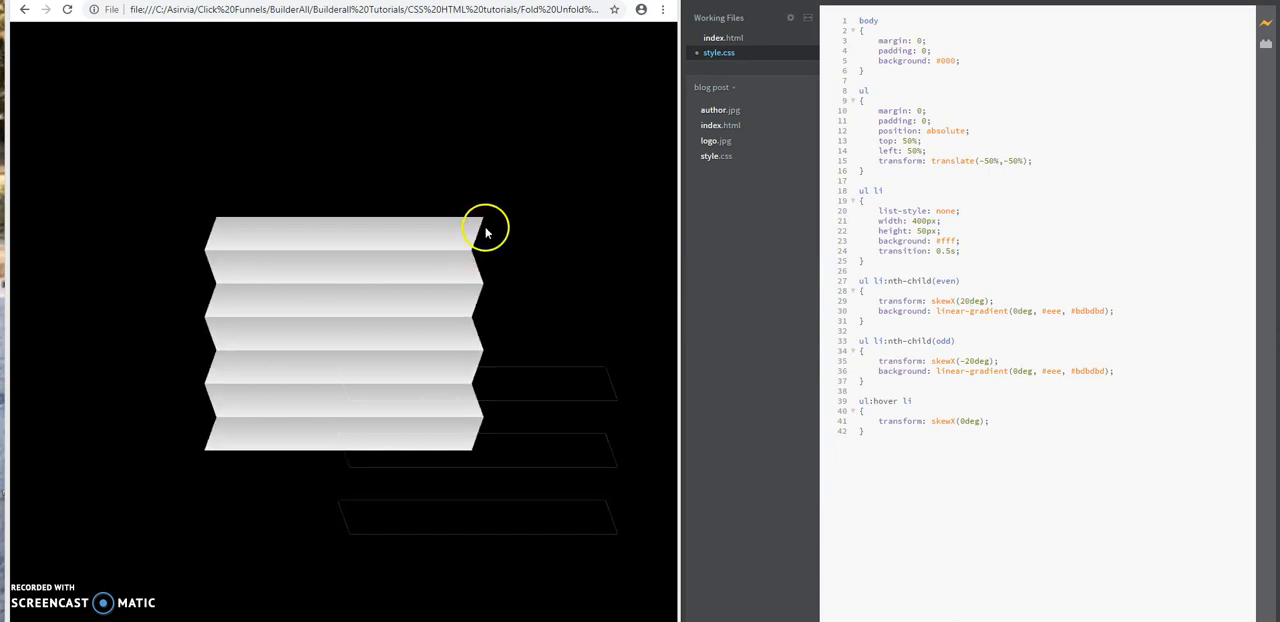
{"action": "mouse_move", "coordinate": [995, 290]}
{"action": "type", "text": "5"}
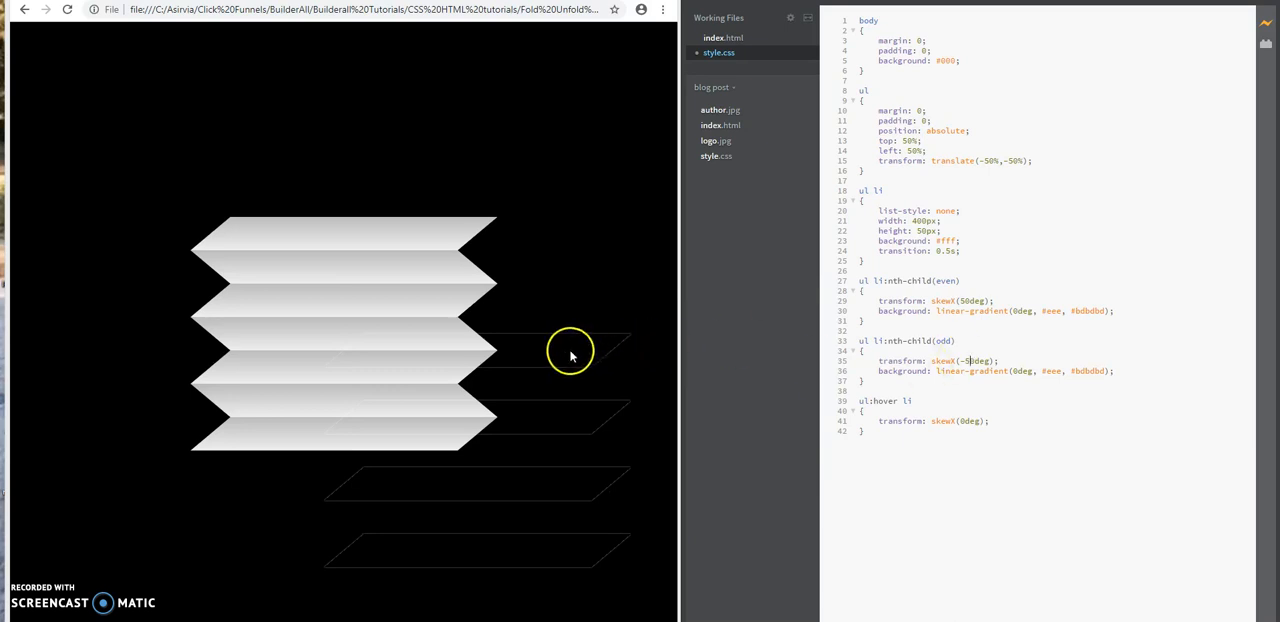
{"action": "mouse_move", "coordinate": [410, 330]}
{"action": "type", "text": "2"}
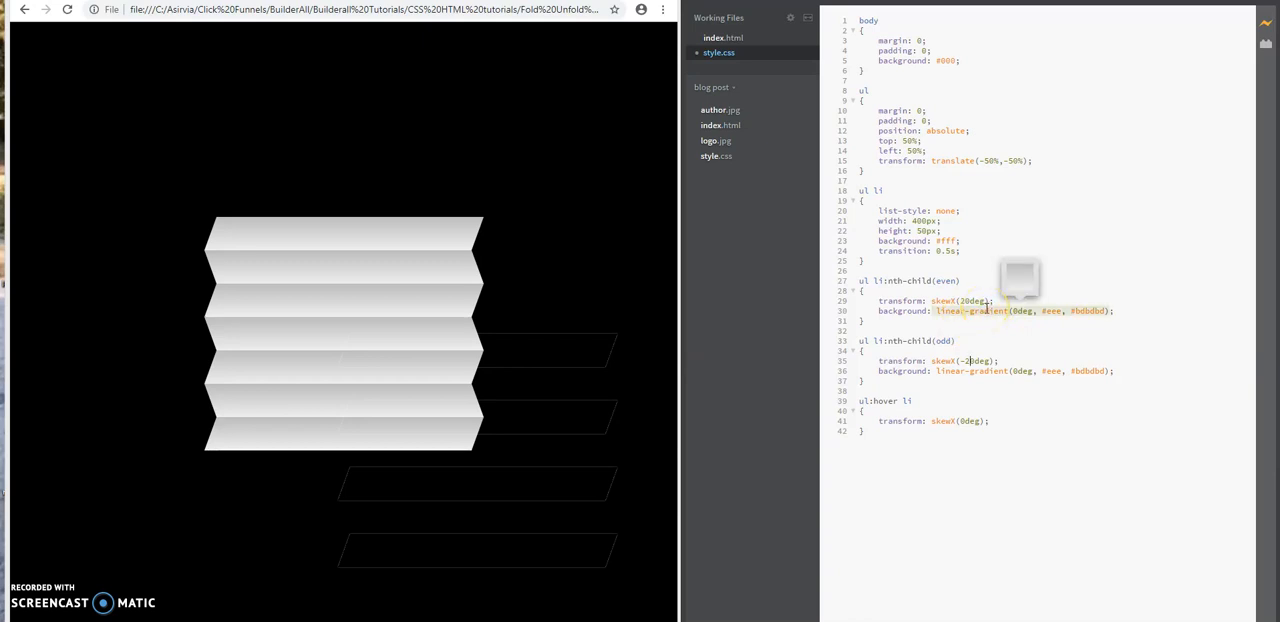
{"action": "mouse_move", "coordinate": [385, 220]}
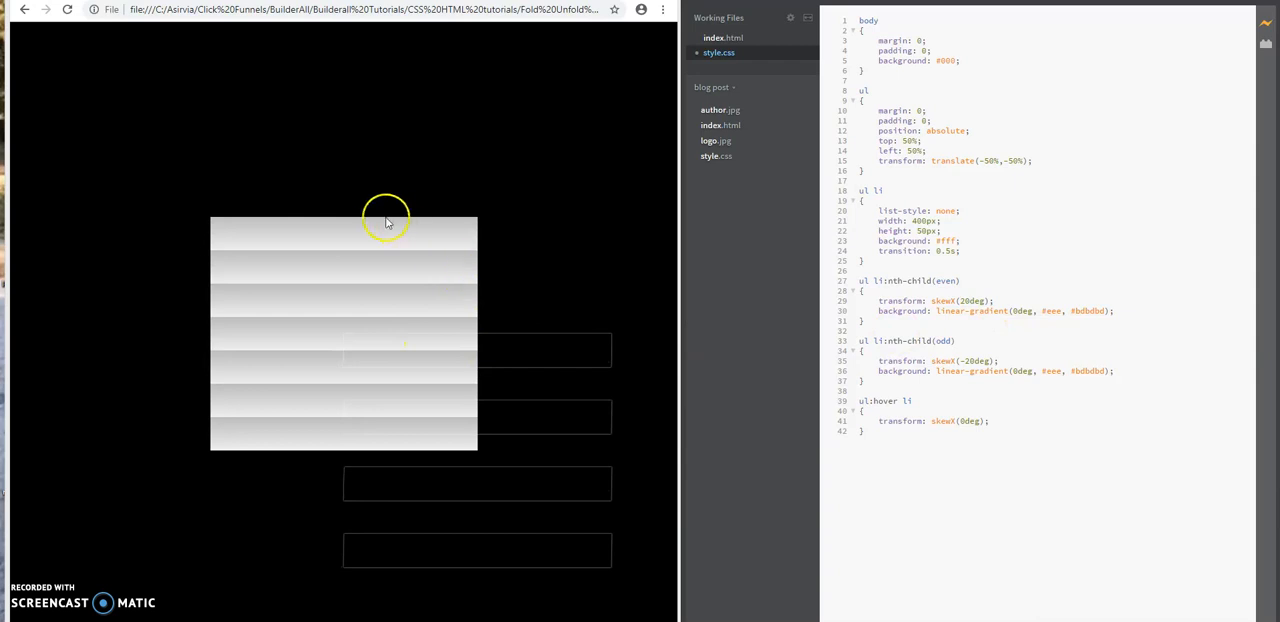
{"action": "mouse_move", "coordinate": [398, 231]}
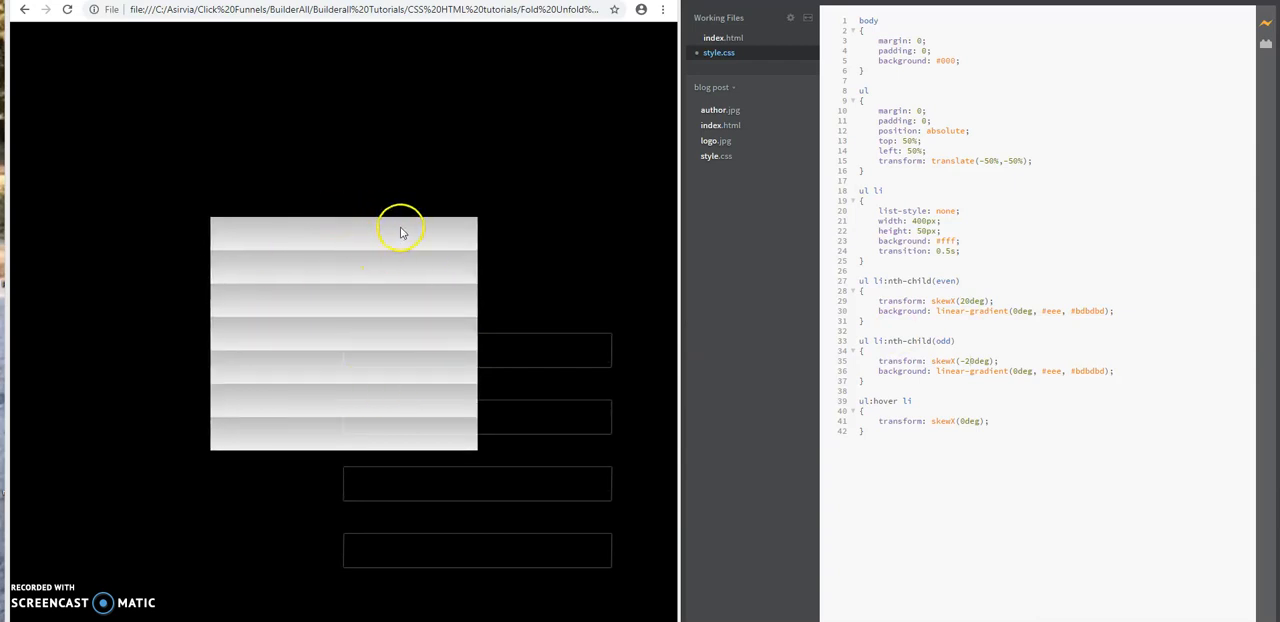
{"action": "mouse_move", "coordinate": [421, 225]}
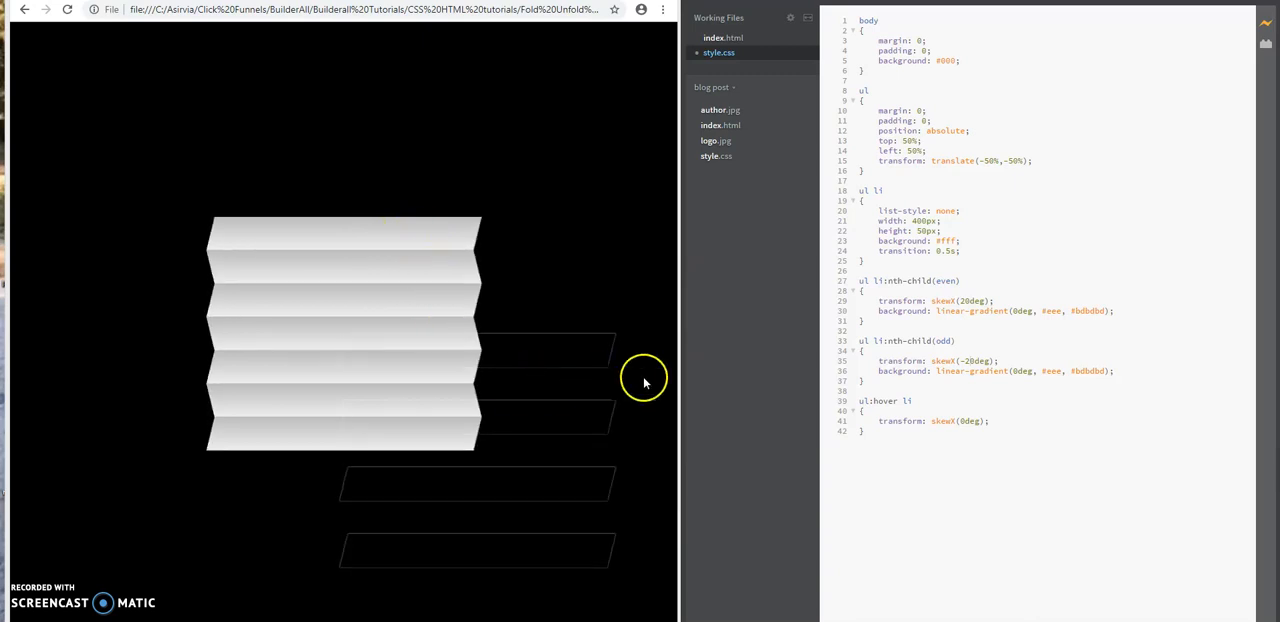
{"action": "mouse_move", "coordinate": [1047, 310]}
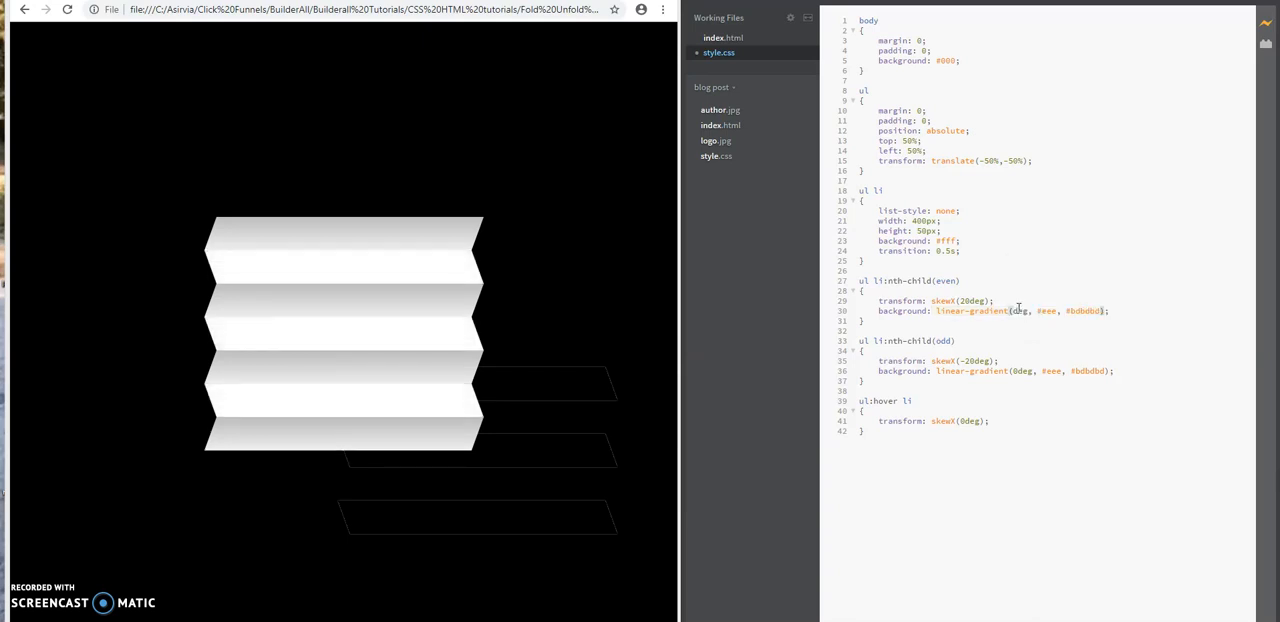
{"action": "mouse_move", "coordinate": [740, 295]}
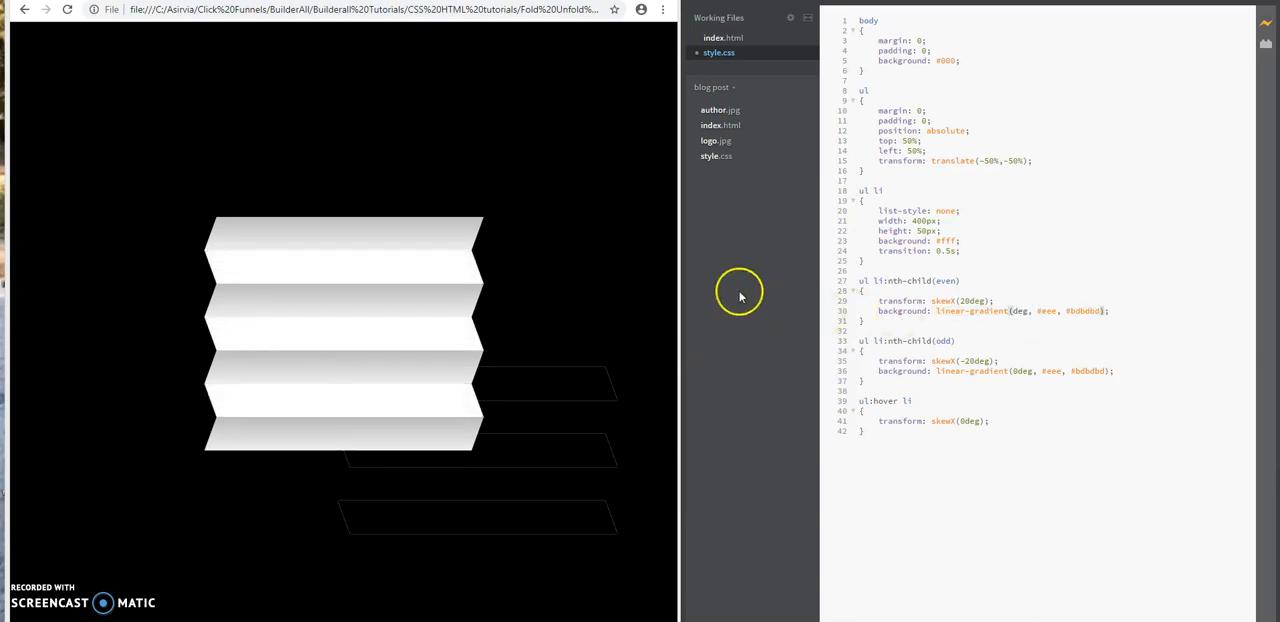
{"action": "mouse_move", "coordinate": [470, 268]}
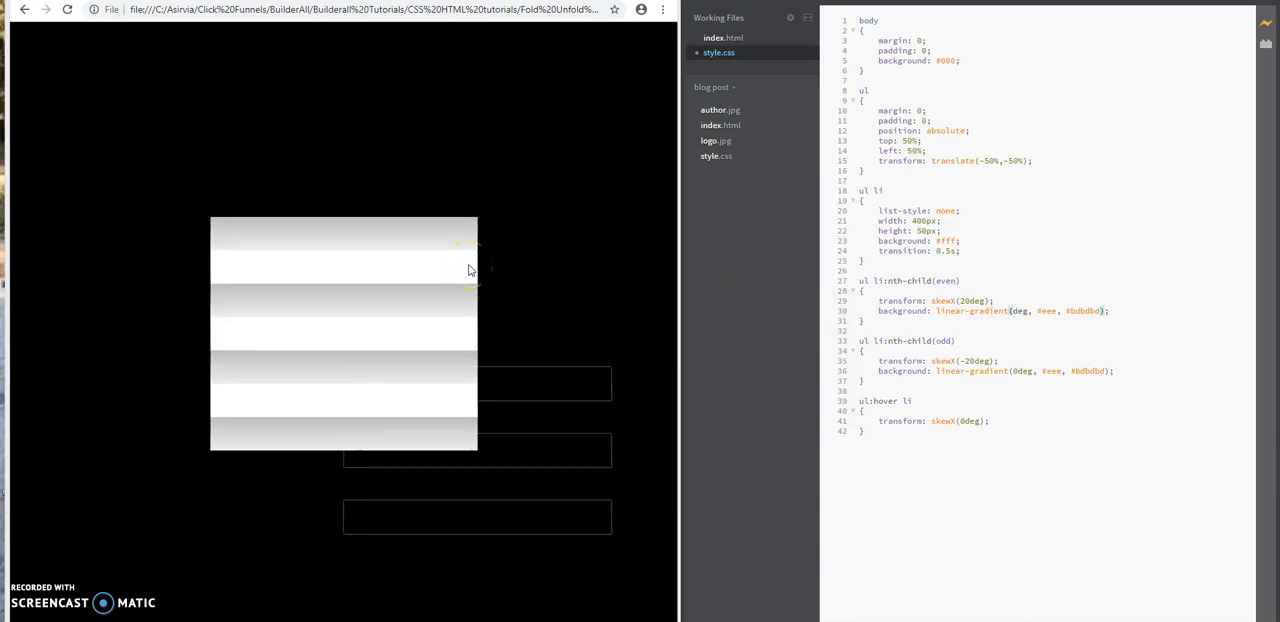
Place the cursor in line 30's even-strip linear-gradient to restore its 0deg angle
{"action": "left_click", "coordinate": [993, 300]}
{"action": "type", "text": "0"}
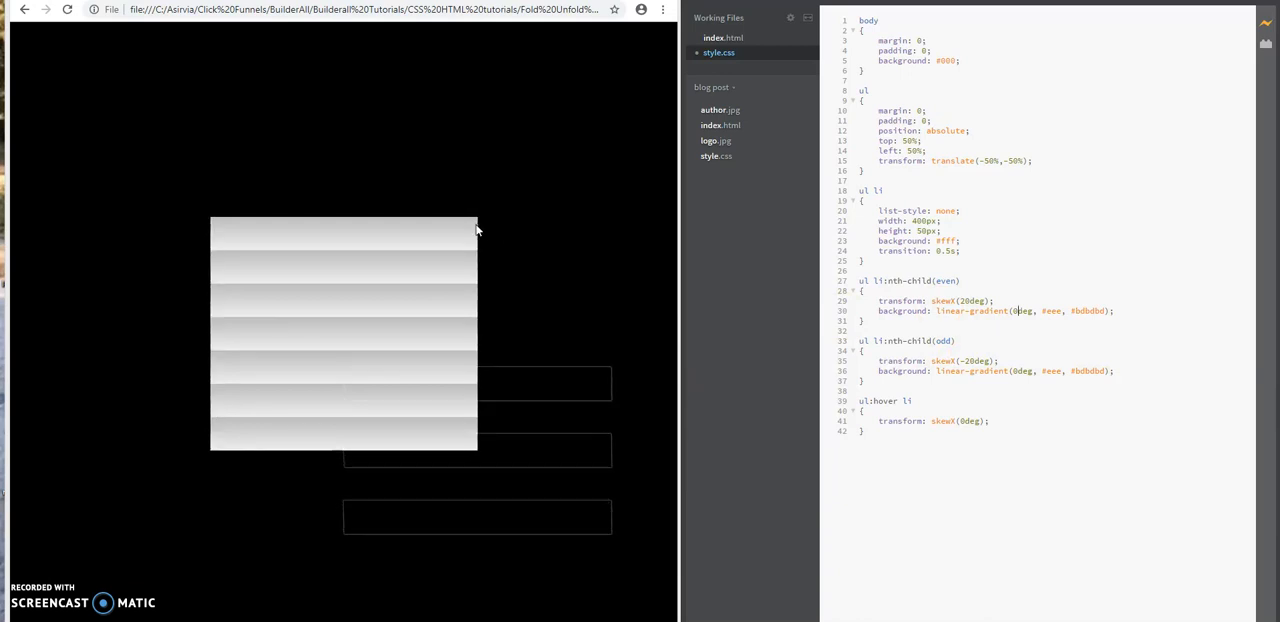
{"action": "mouse_move", "coordinate": [451, 306]}
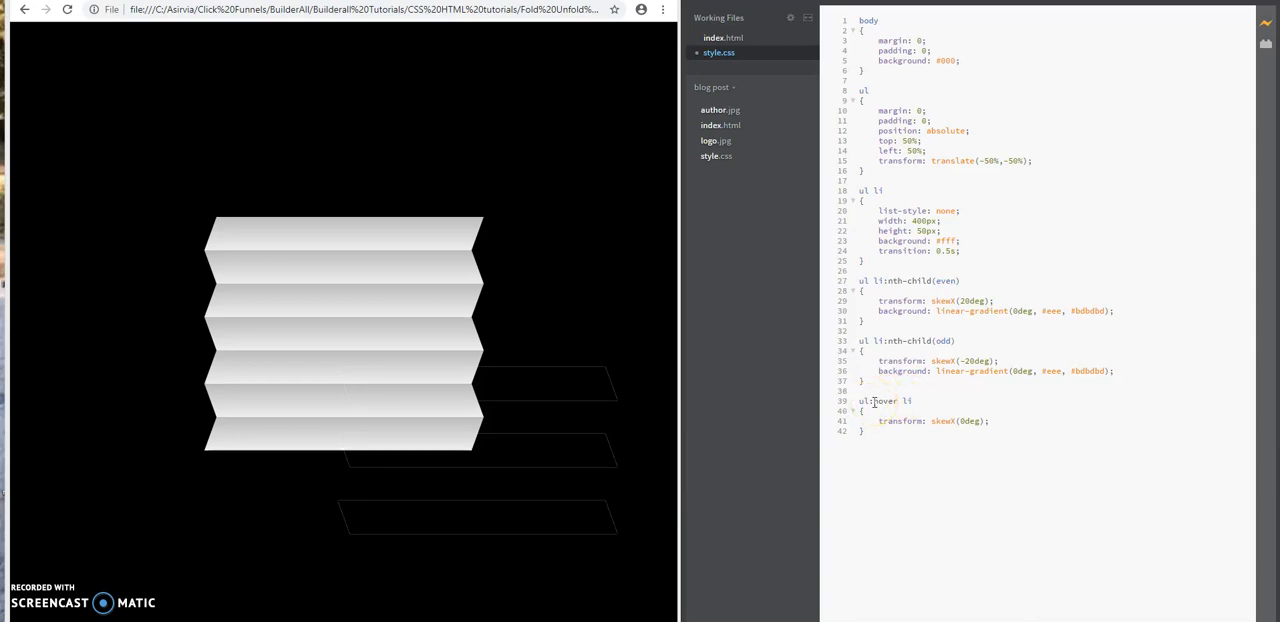
{"action": "mouse_move", "coordinate": [521, 558]}
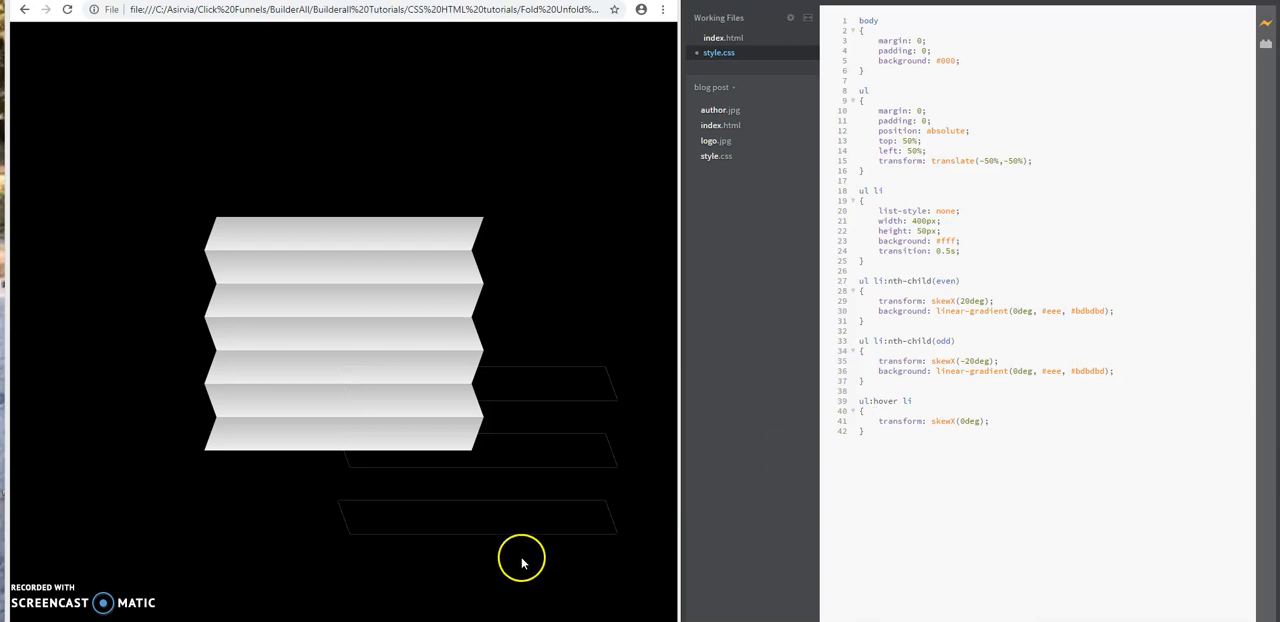
{"action": "mouse_move", "coordinate": [595, 295]}
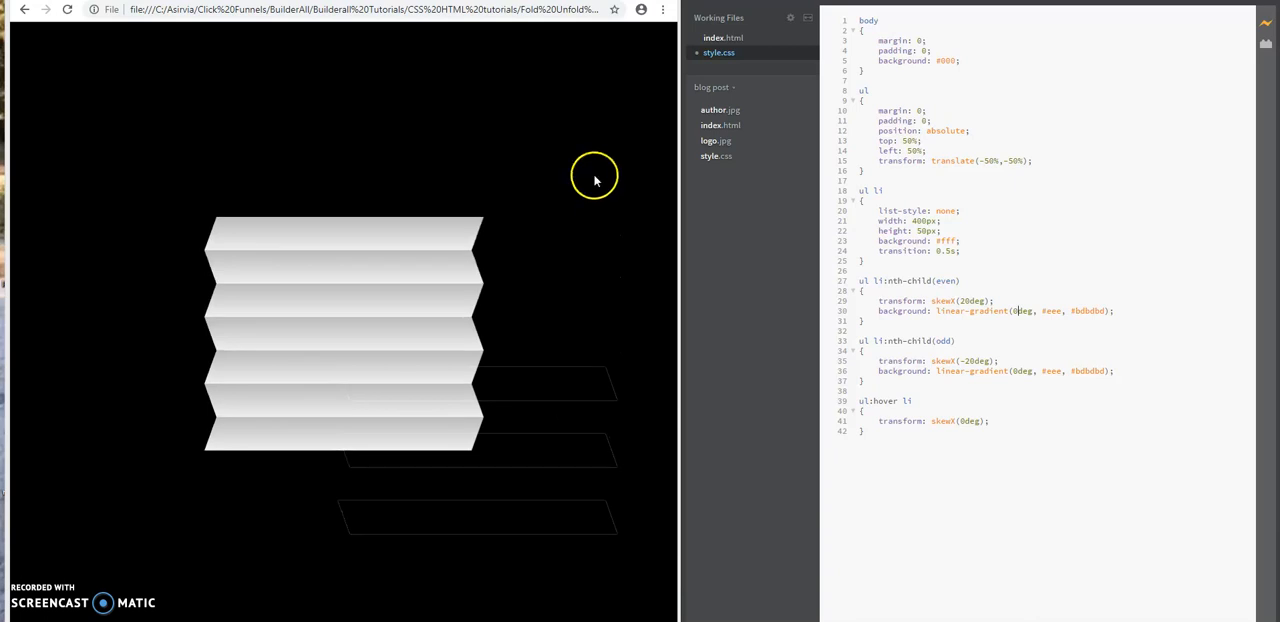
{"action": "mouse_move", "coordinate": [527, 312]}
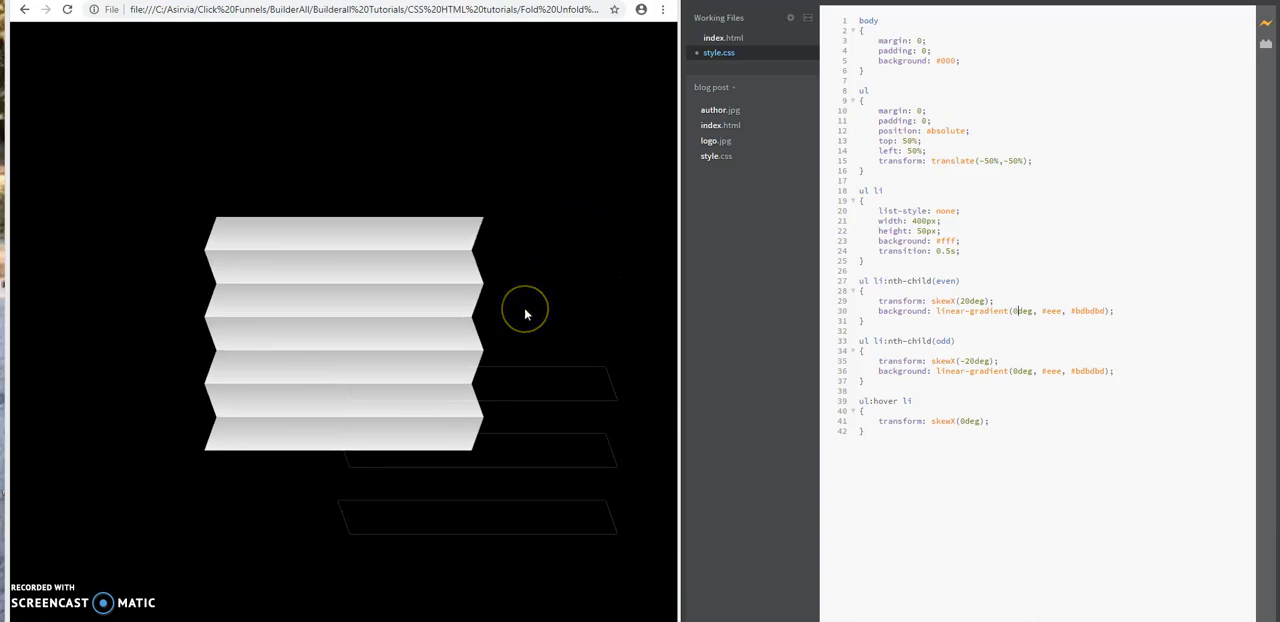
{"action": "mouse_move", "coordinate": [380, 325]}
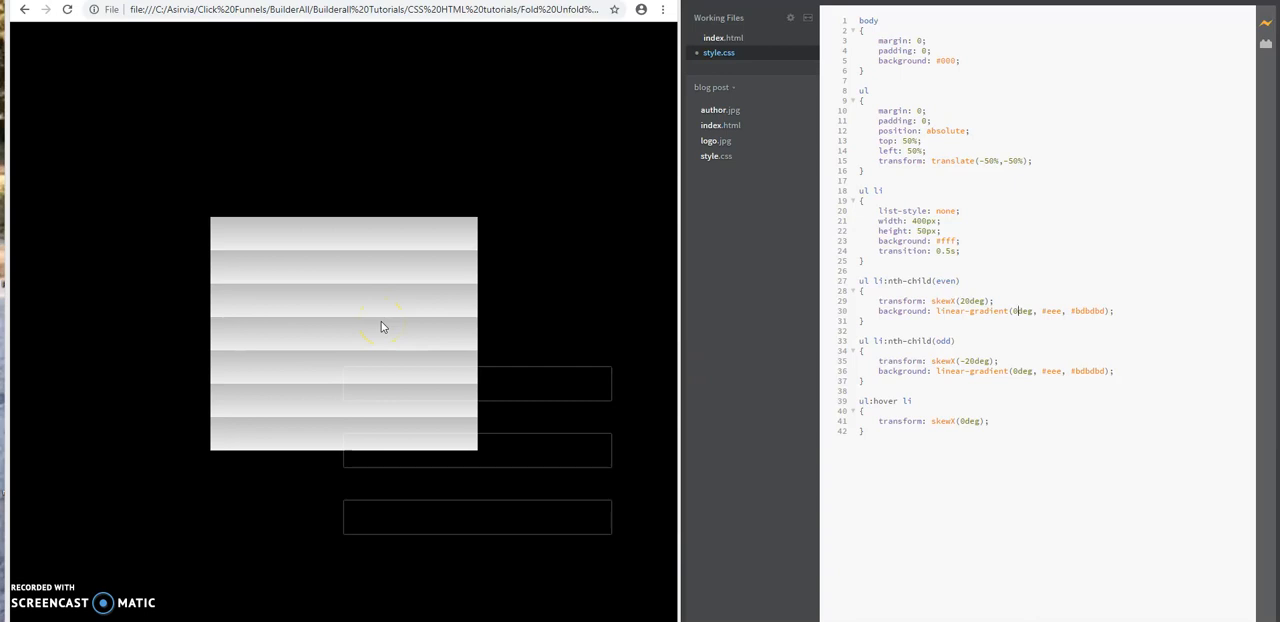
{"action": "mouse_move", "coordinate": [458, 418]}
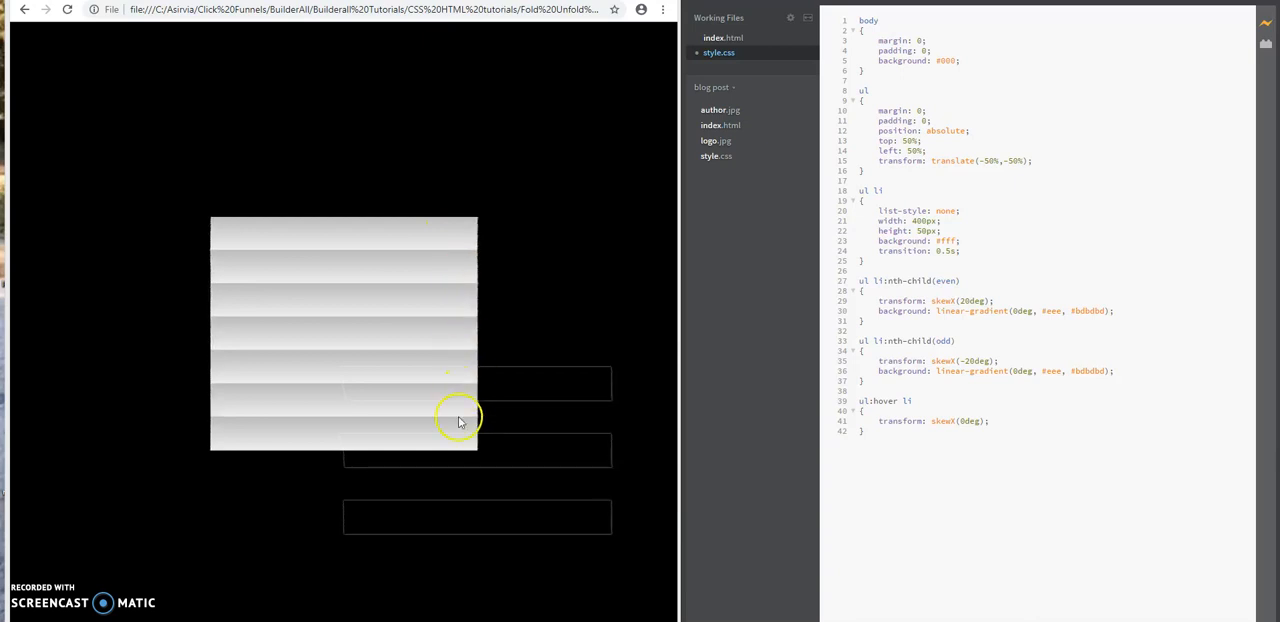
{"action": "mouse_move", "coordinate": [210, 255]}
{"action": "type", "text": "5"}
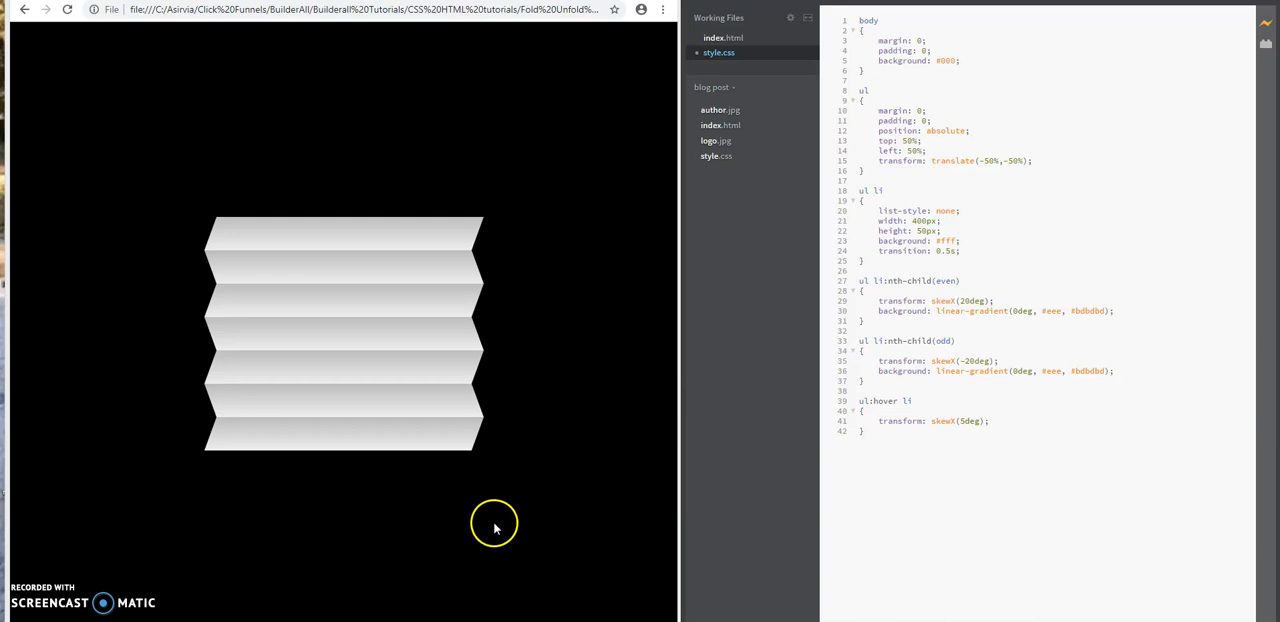
{"action": "mouse_move", "coordinate": [410, 356]}
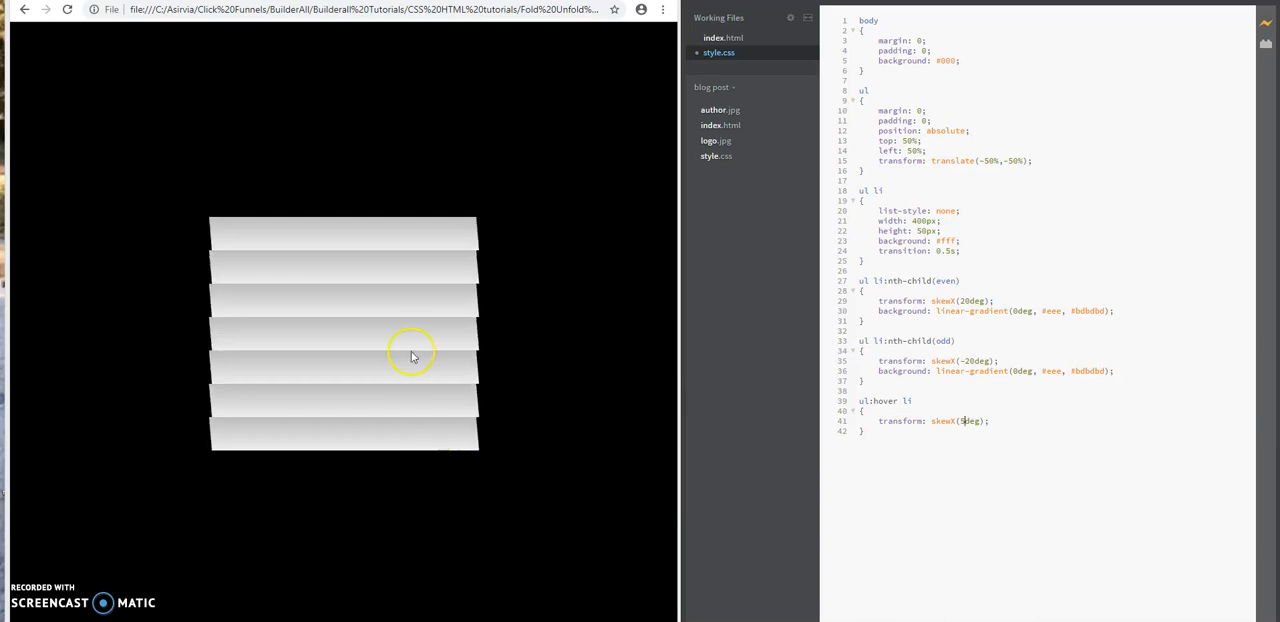
{"action": "mouse_move", "coordinate": [475, 287]}
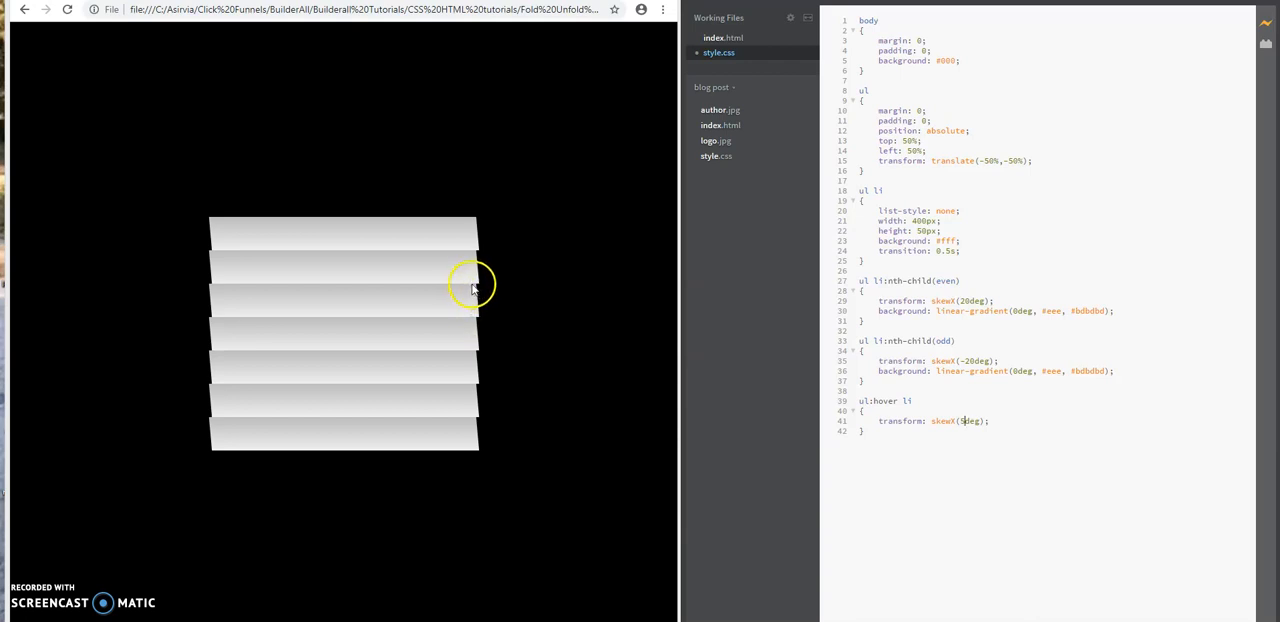
{"action": "mouse_move", "coordinate": [390, 294]}
{"action": "type", "text": "0"}
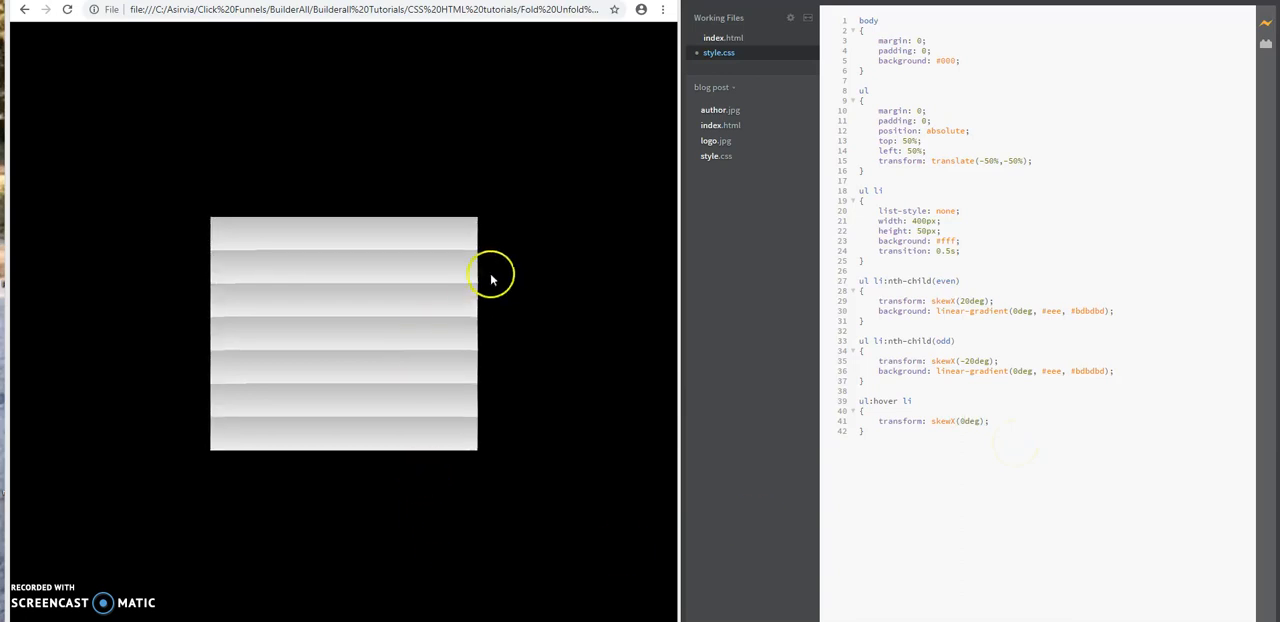
{"action": "mouse_move", "coordinate": [455, 234]}
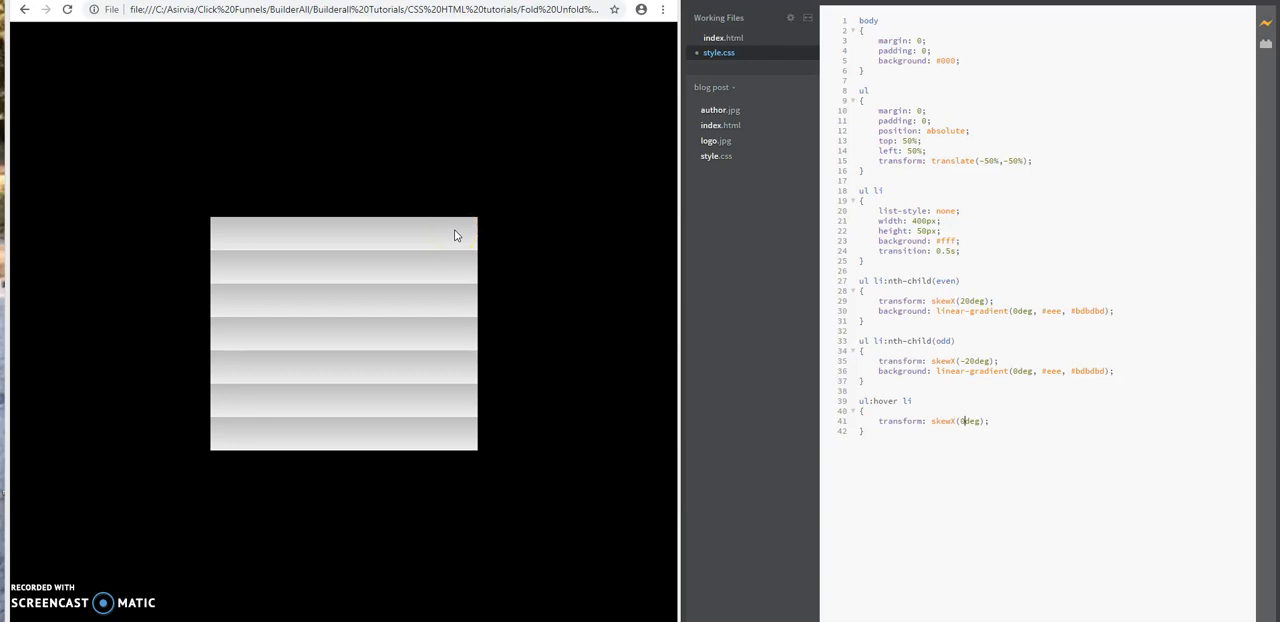
{"action": "mouse_move", "coordinate": [464, 468]}
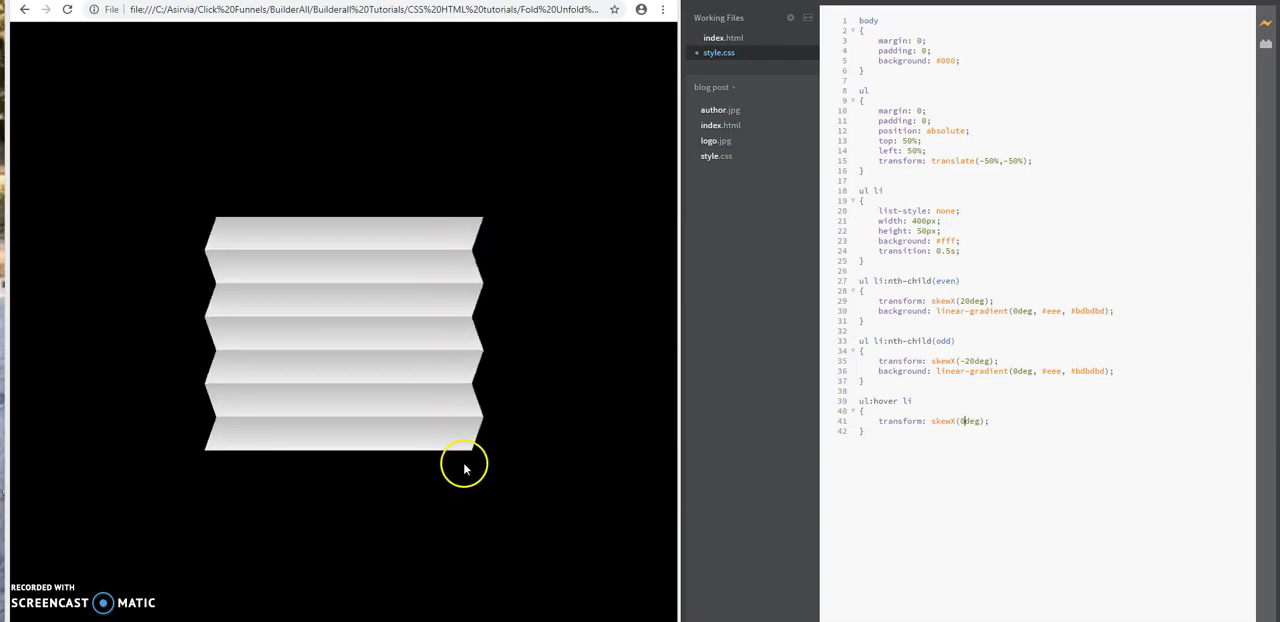
{"action": "mouse_move", "coordinate": [563, 474]}
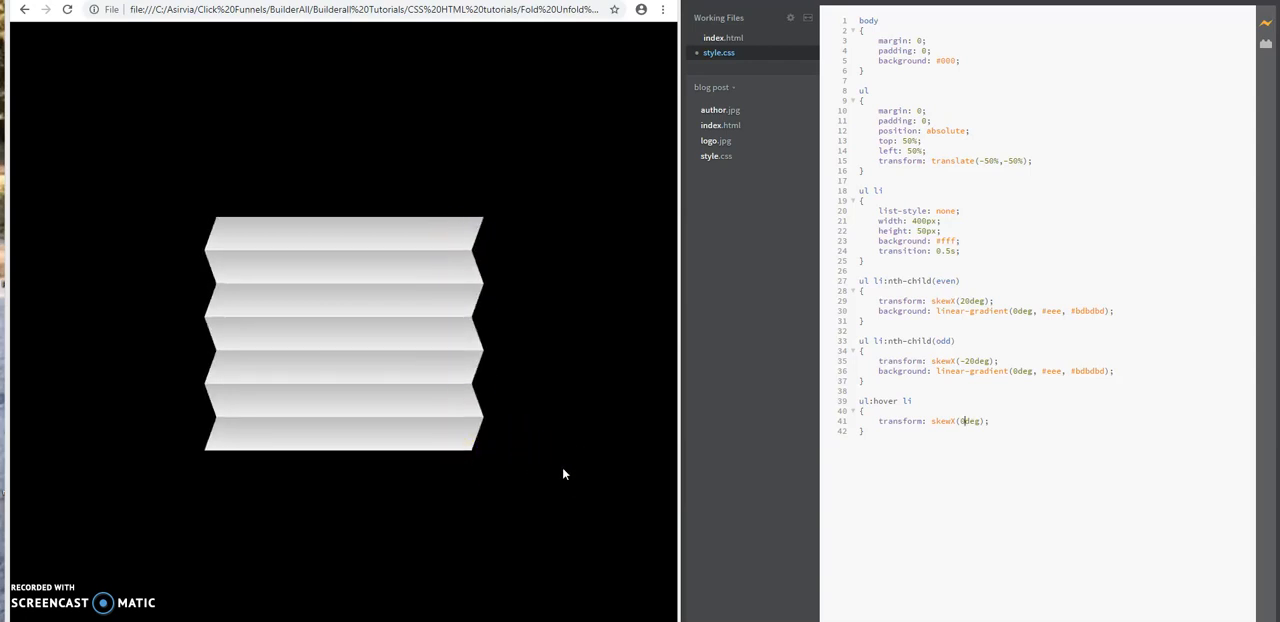
{"action": "mouse_move", "coordinate": [835, 155]}
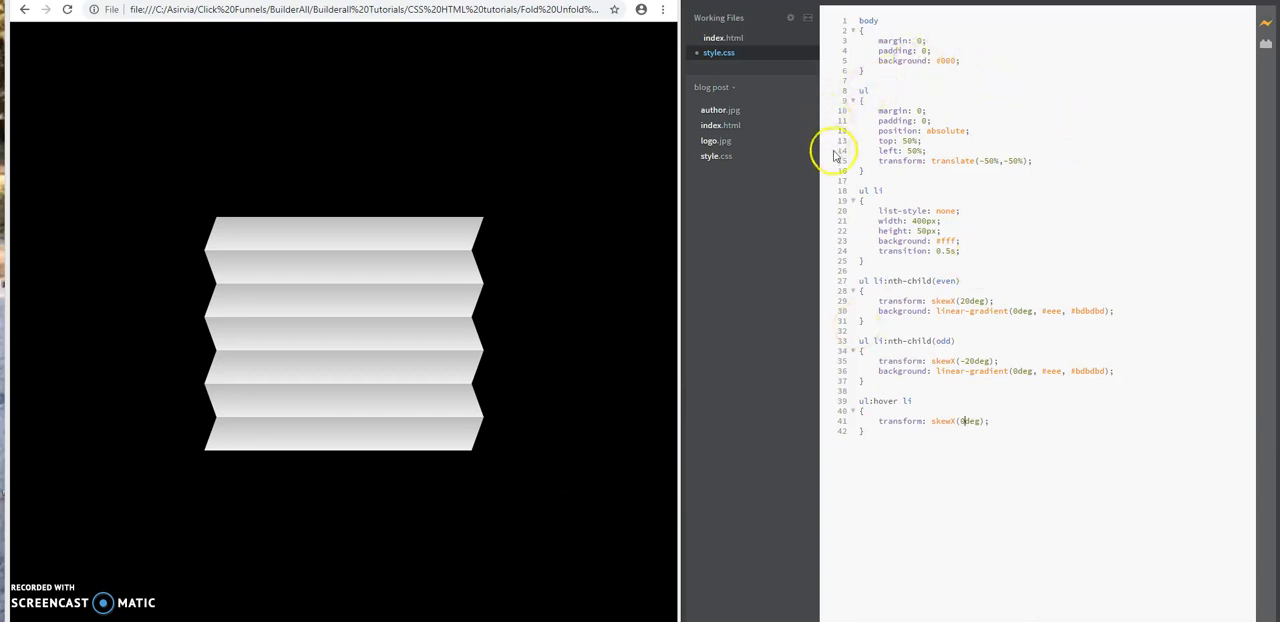
{"action": "mouse_move", "coordinate": [1017, 200]}
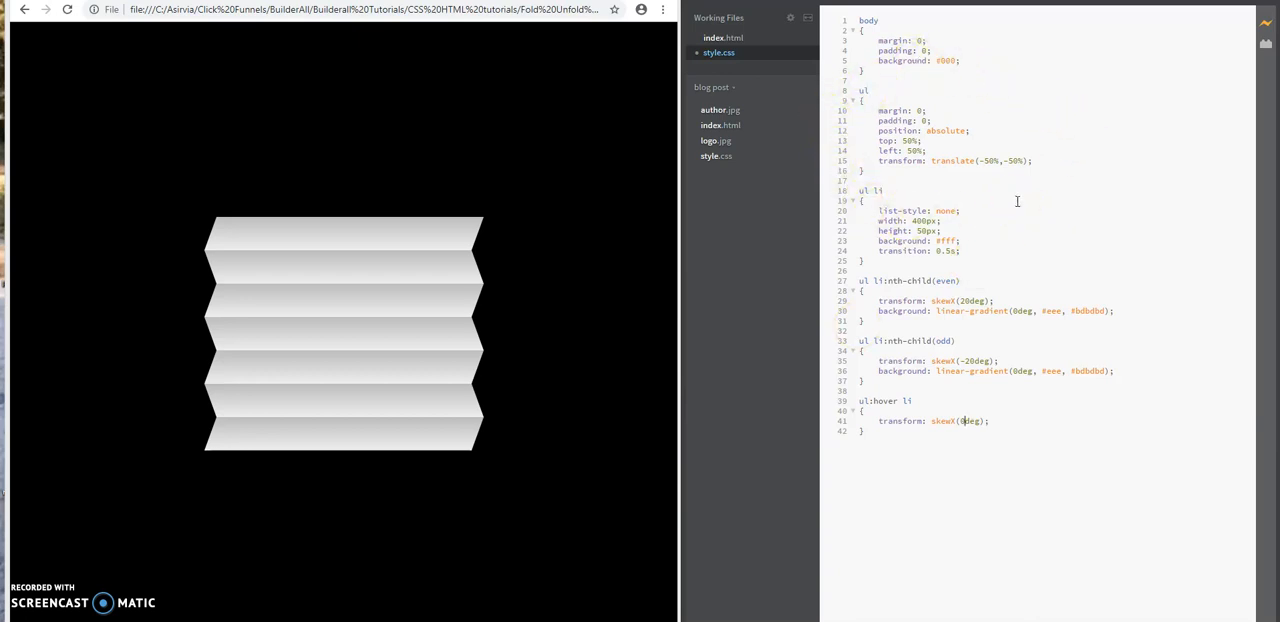